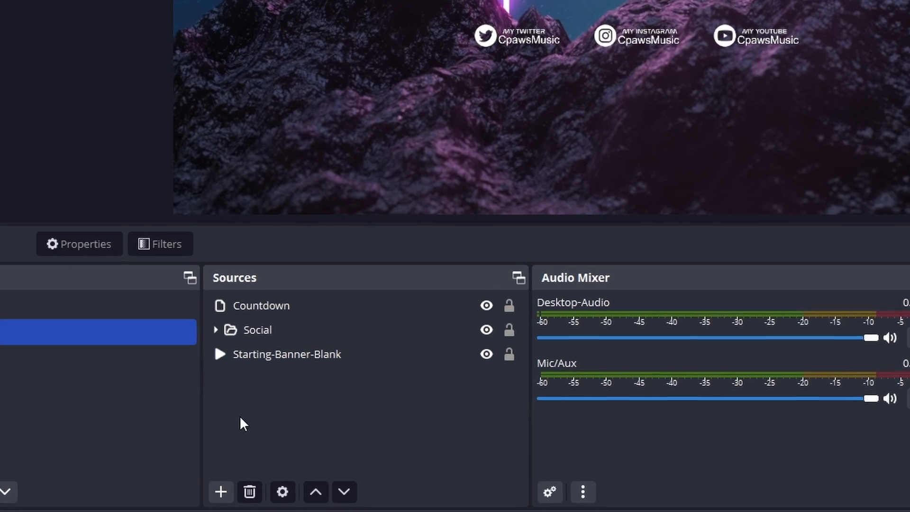
# - Sign in to StreamElements with the Twitch account
pyautogui.click(220, 491)
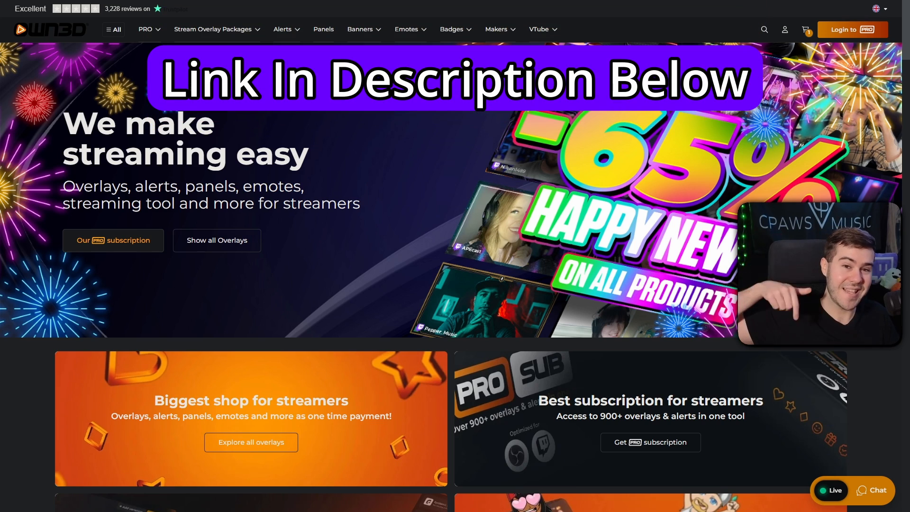
pyautogui.scroll(-3)
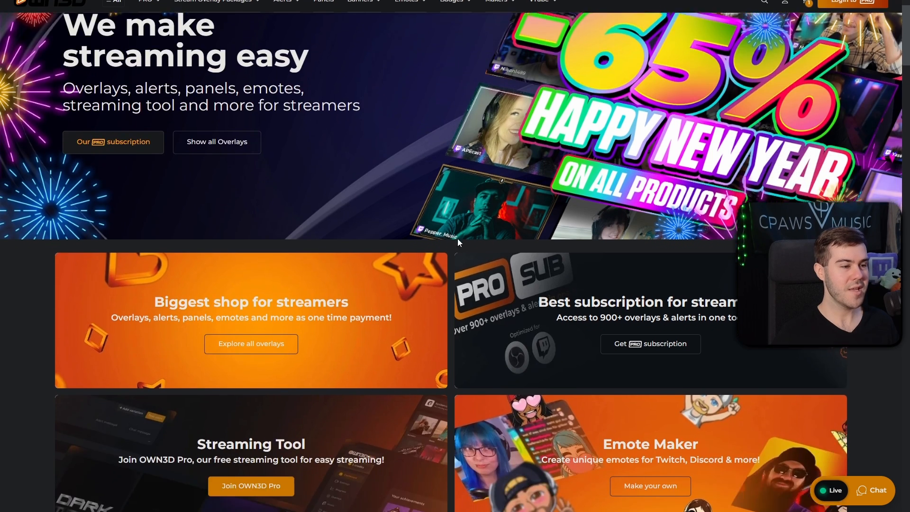
pyautogui.scroll(-3)
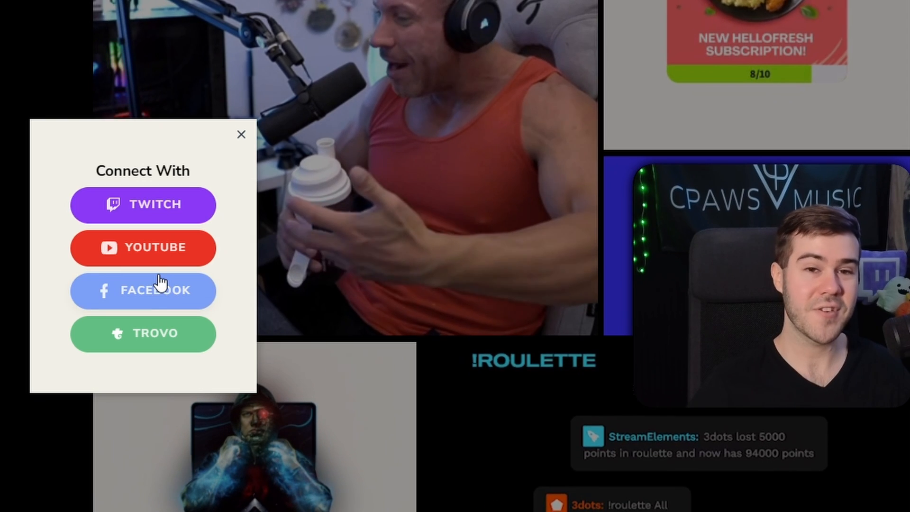
pyautogui.moveTo(143, 205)
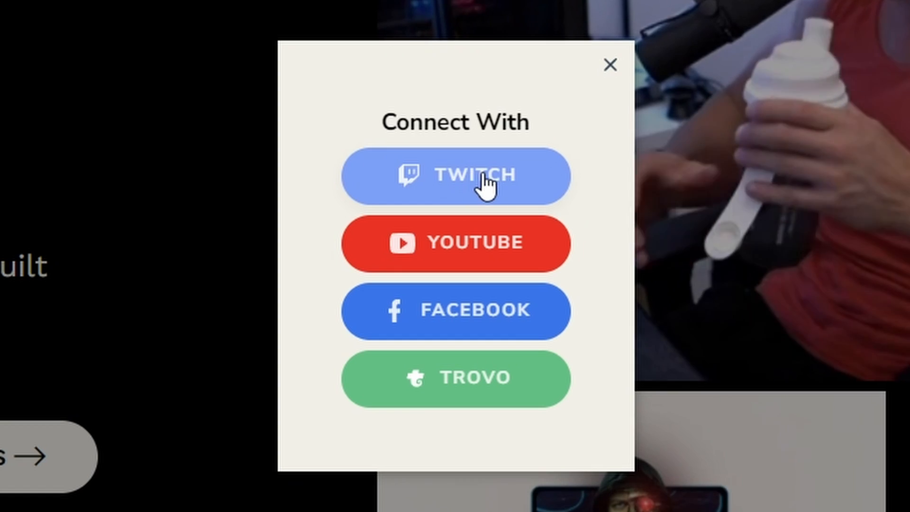
pyautogui.click(609, 64)
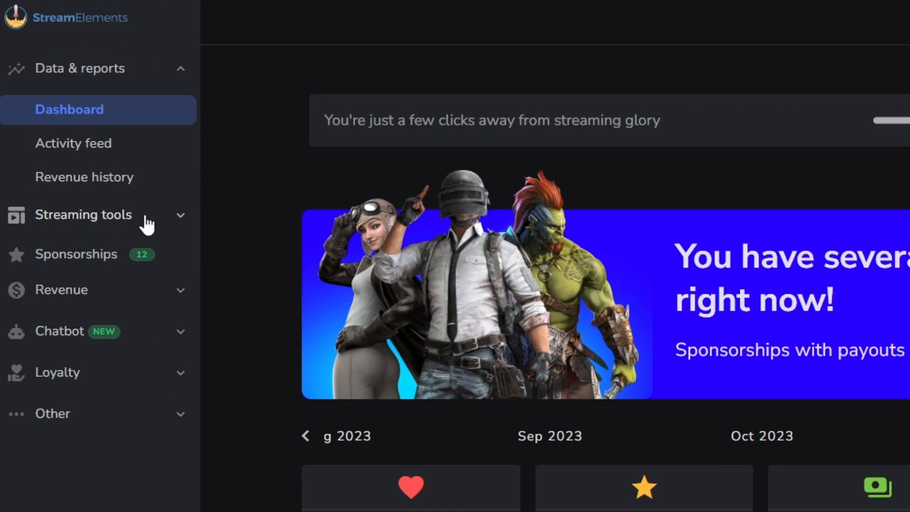
# - Go to Streaming tools > Overlays to list the saved overlays
pyautogui.click(83, 215)
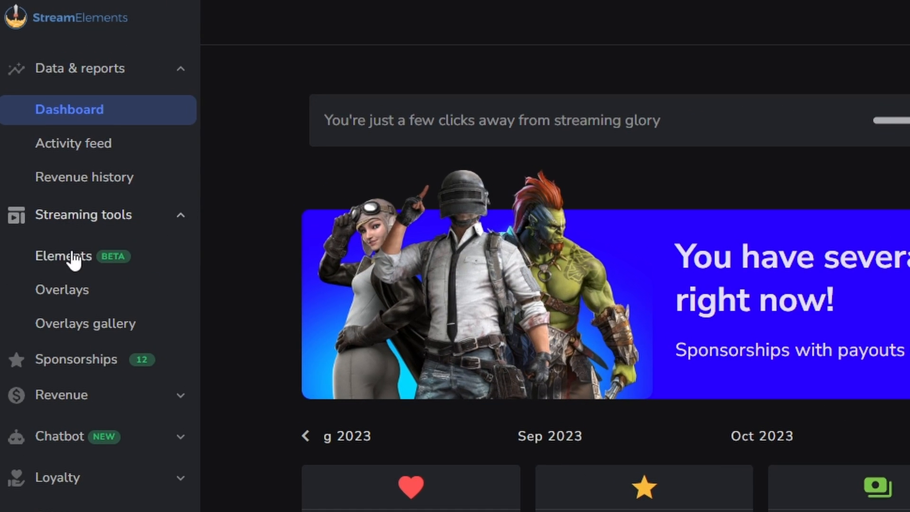
pyautogui.click(62, 290)
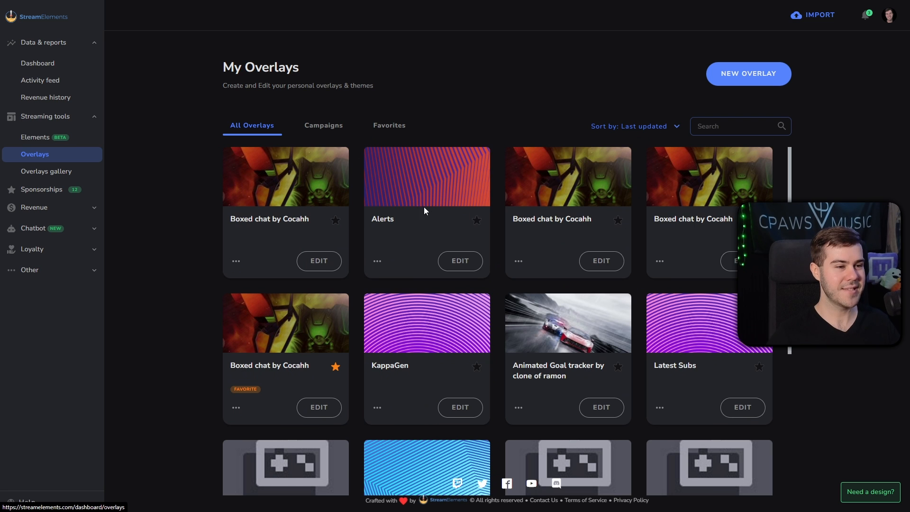
pyautogui.scroll(-3)
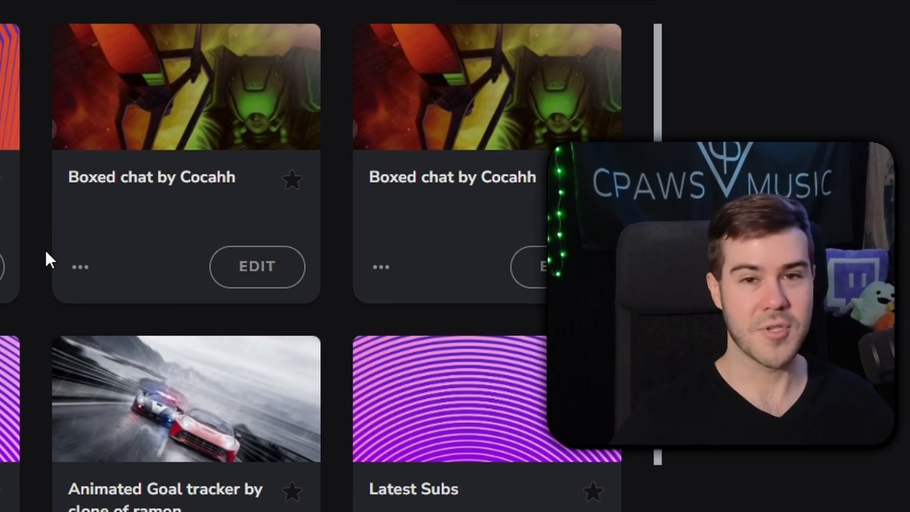
pyautogui.moveTo(61, 230)
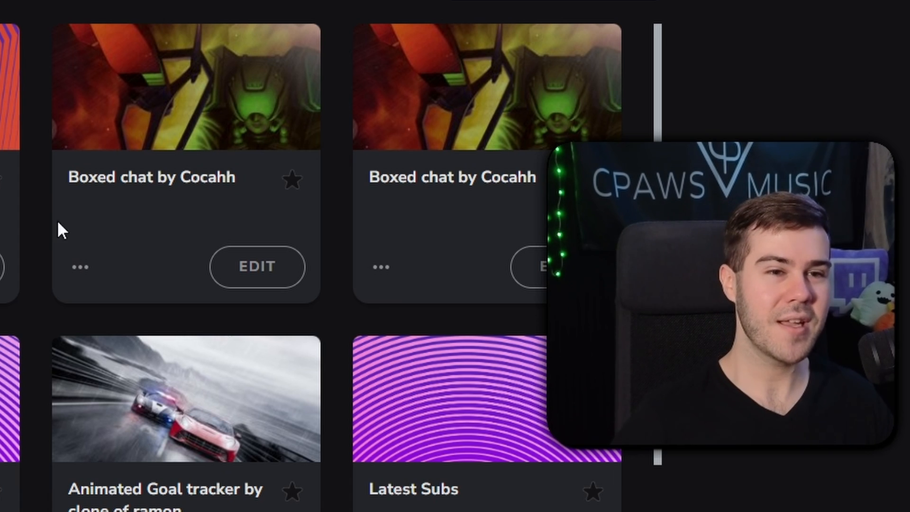
pyautogui.scroll(-3)
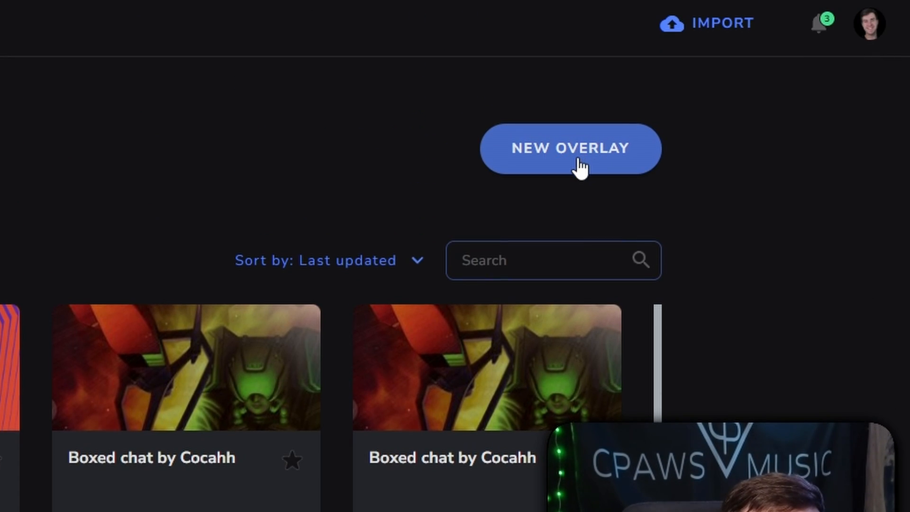
# - Create a new overlay at 1080p resolution and start editing it
pyautogui.click(570, 148)
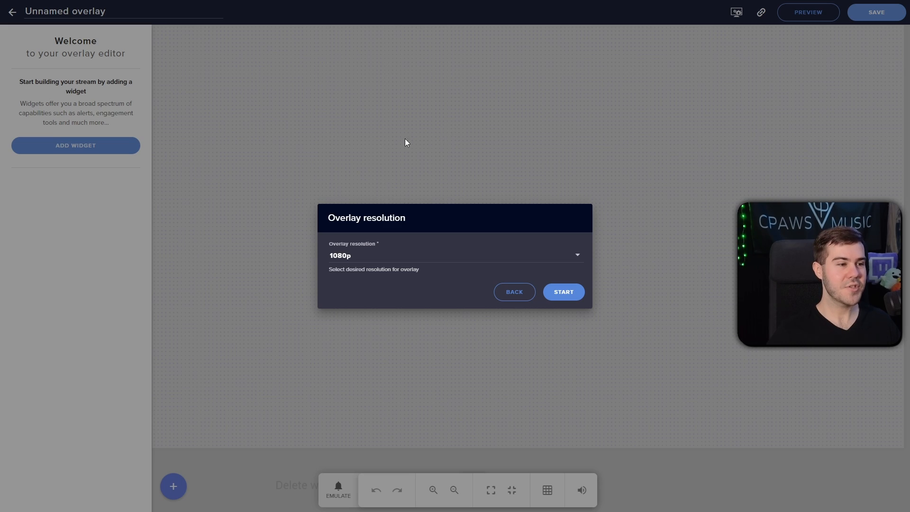
pyautogui.moveTo(350, 165)
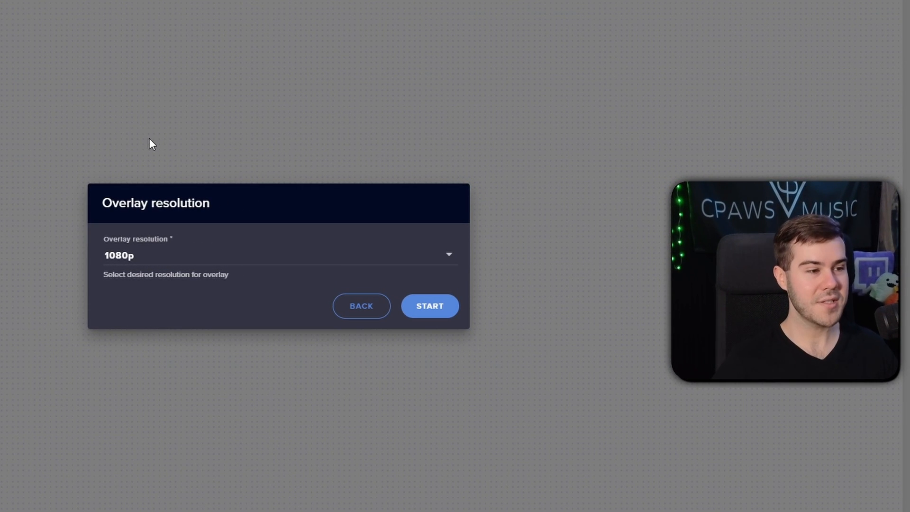
pyautogui.moveTo(309, 314)
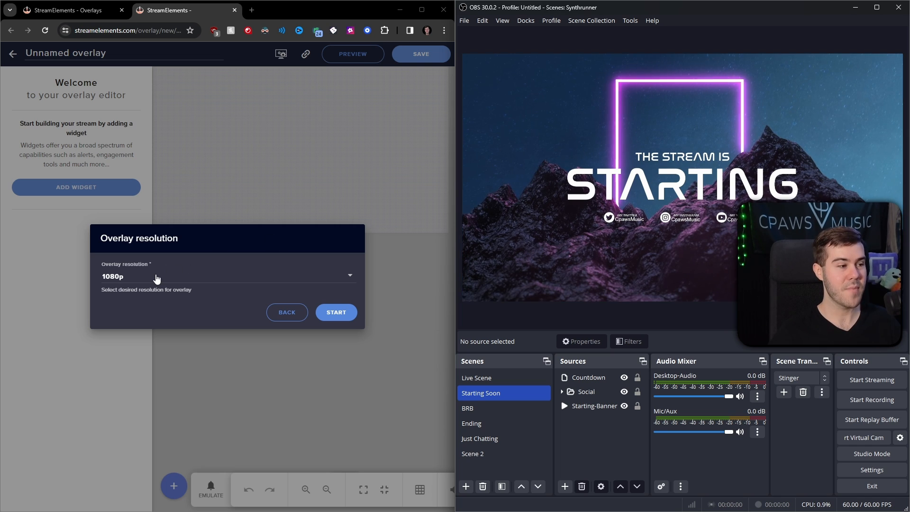
pyautogui.click(229, 275)
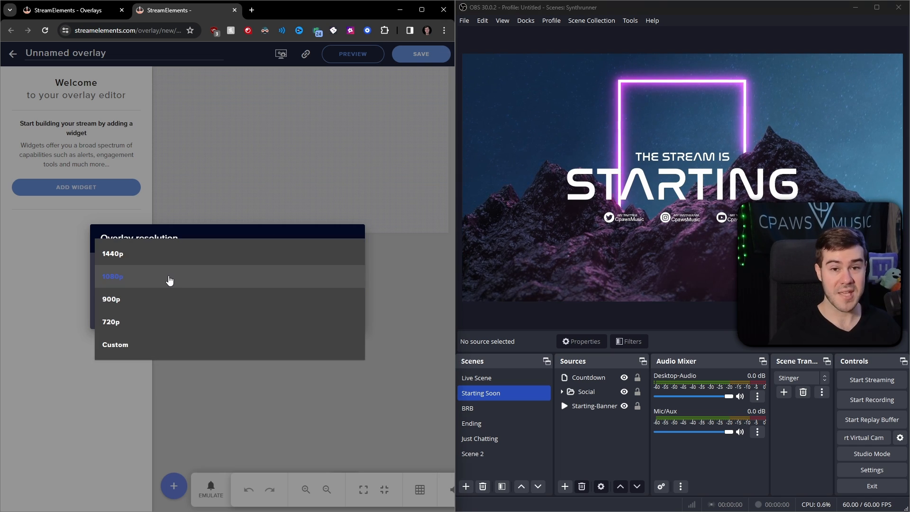
pyautogui.click(113, 275)
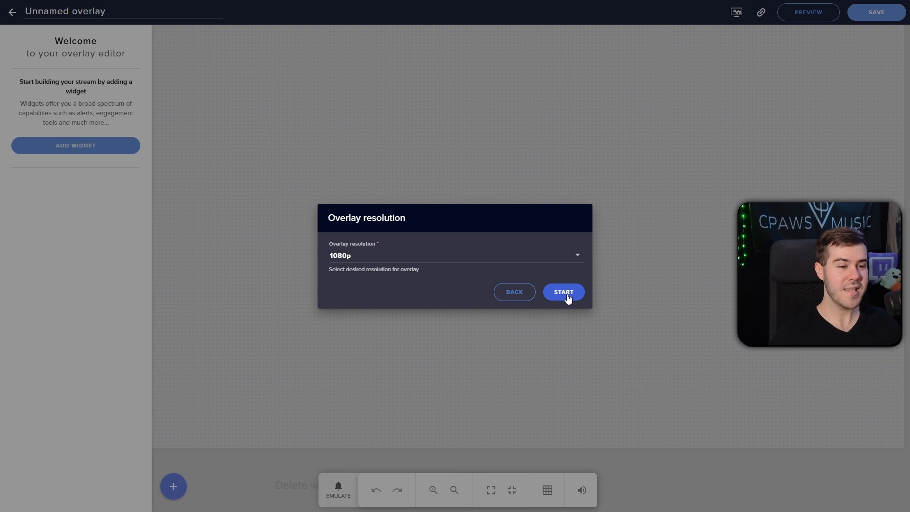
pyautogui.click(562, 291)
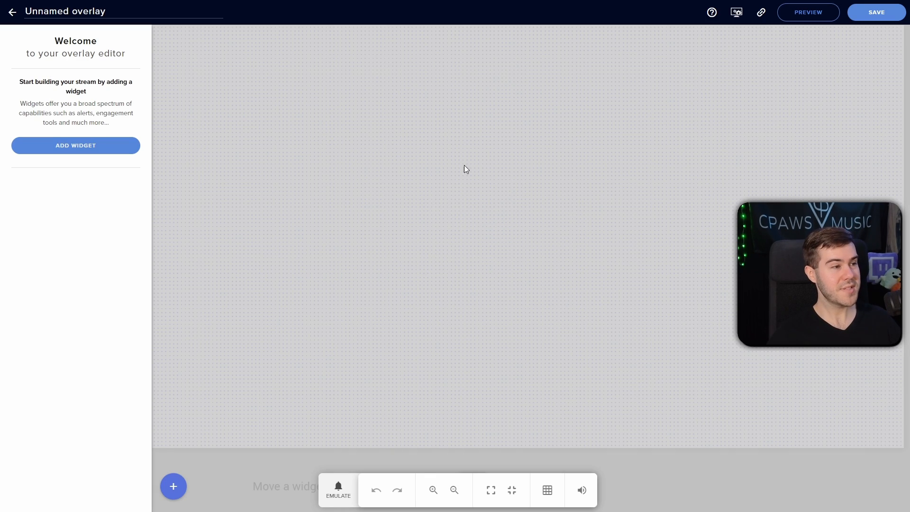
# - Rename the overlay to 'Alerts'
pyautogui.click(63, 11)
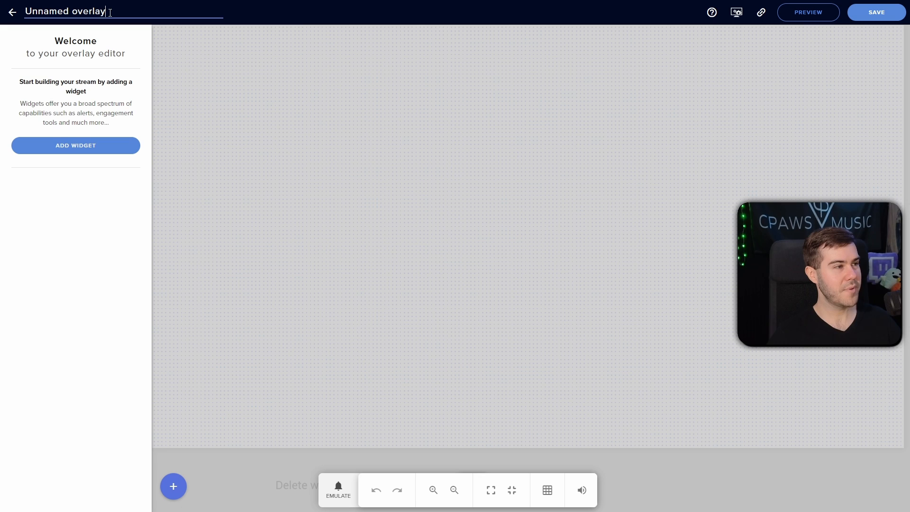
pyautogui.write('Alert')
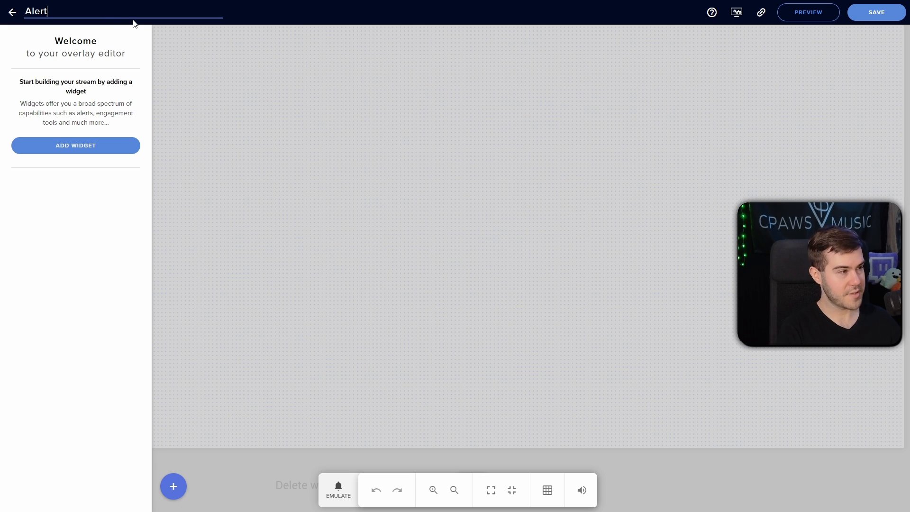
pyautogui.write('s')
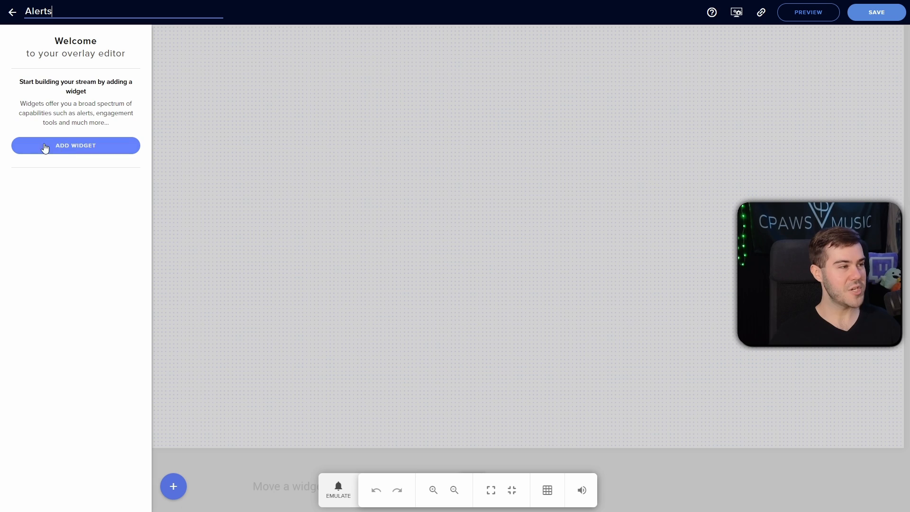
pyautogui.moveTo(79, 154)
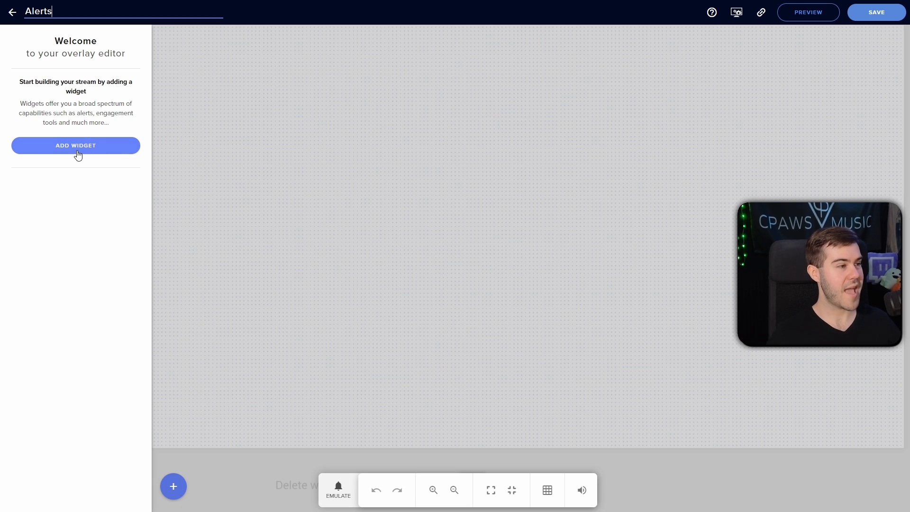
# - Add an AlertBox widget from the widget catalogue
pyautogui.click(76, 145)
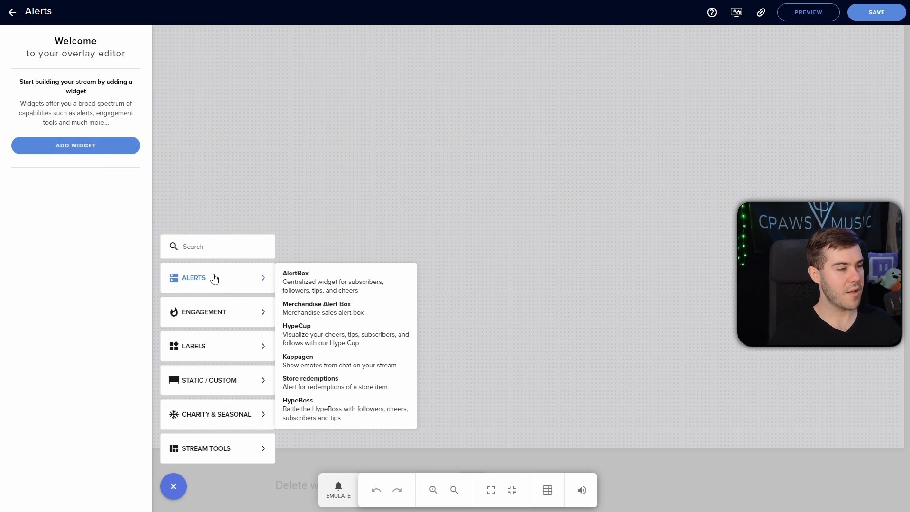
pyautogui.moveTo(329, 286)
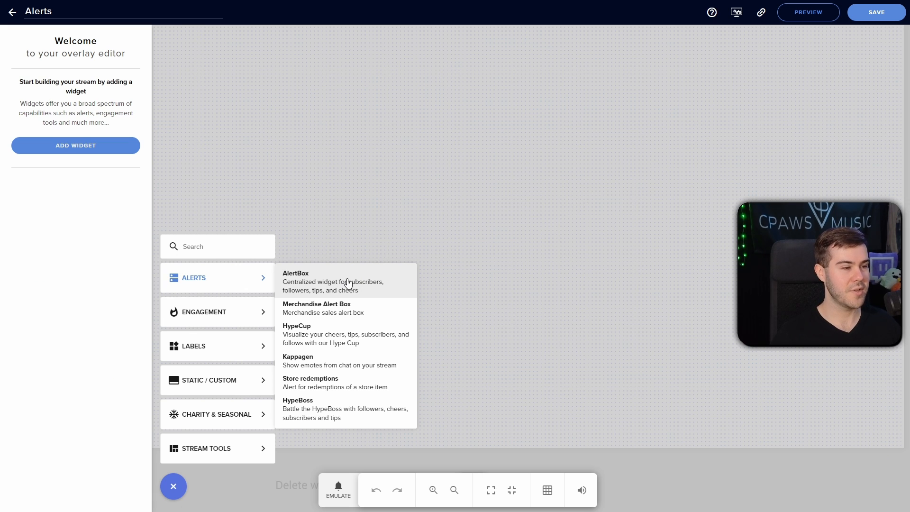
pyautogui.click(296, 281)
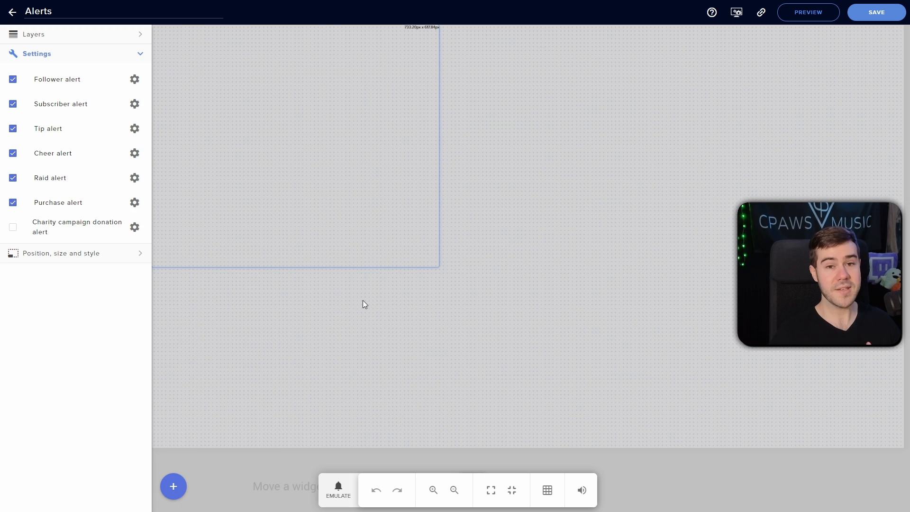
# - Drag the AlertBox widget from the top-left toward the canvas centre
pyautogui.moveTo(363, 304); pyautogui.dragTo(423, 200)
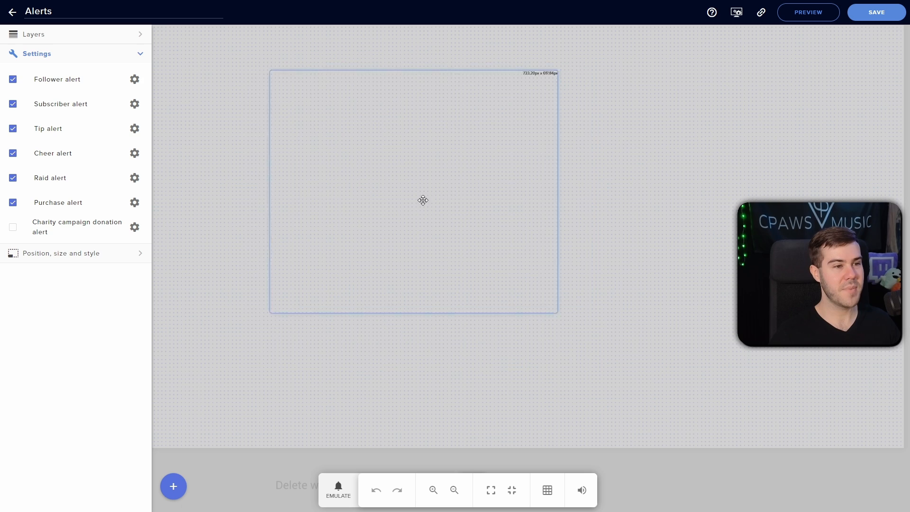
pyautogui.moveTo(423, 200); pyautogui.dragTo(394, 191)
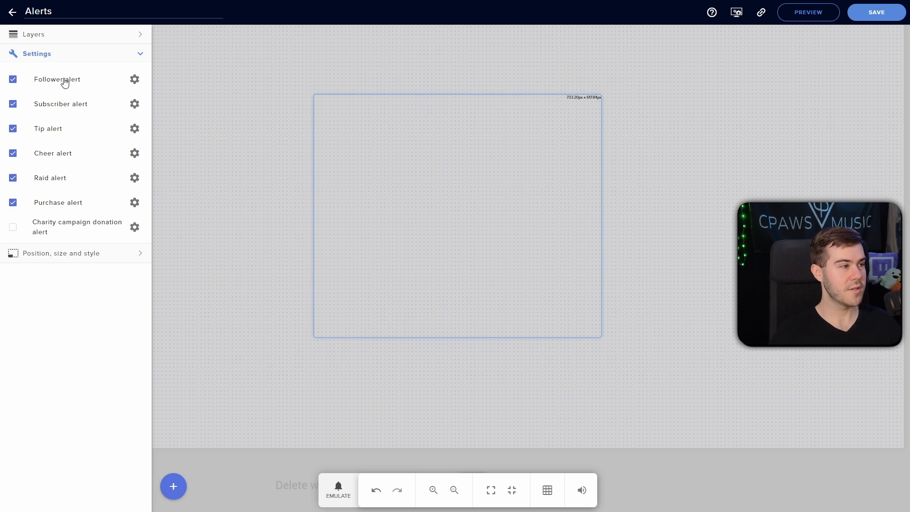
pyautogui.moveTo(74, 84)
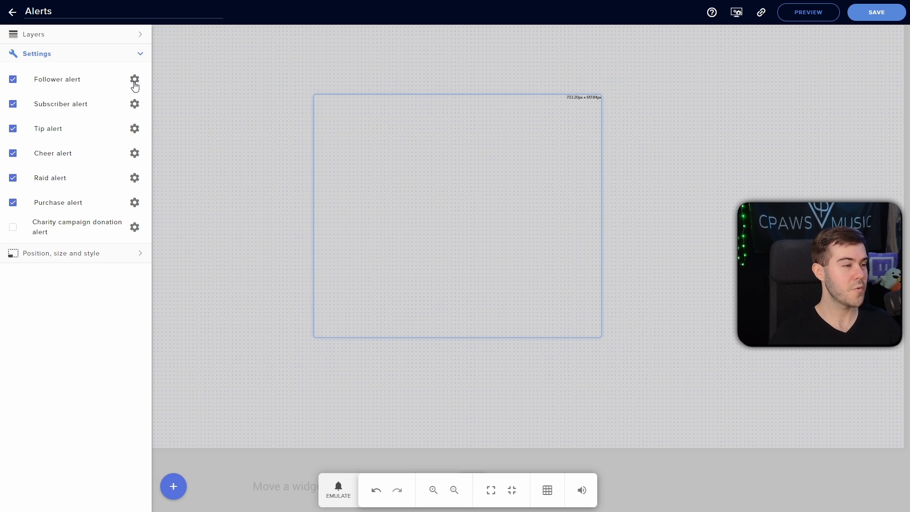
# - Review the follower alert's default settings and close the panel
pyautogui.click(134, 80)
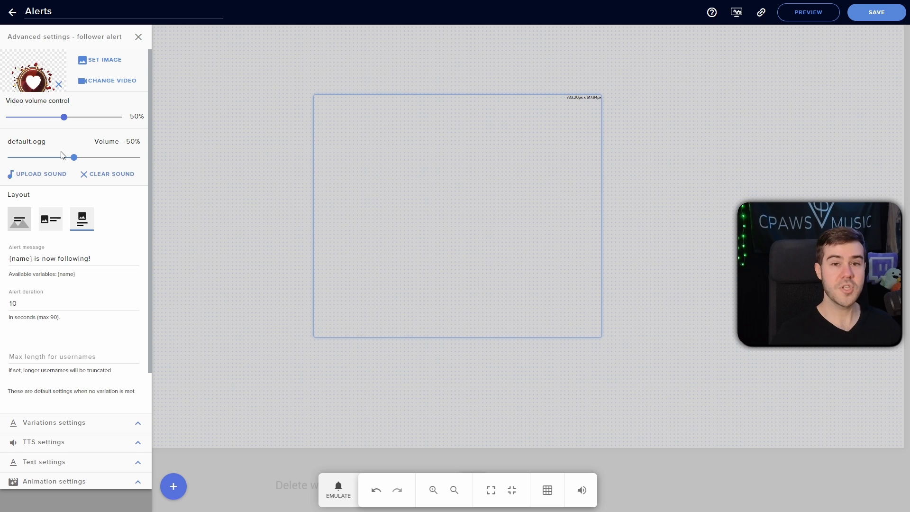
pyautogui.moveTo(139, 37)
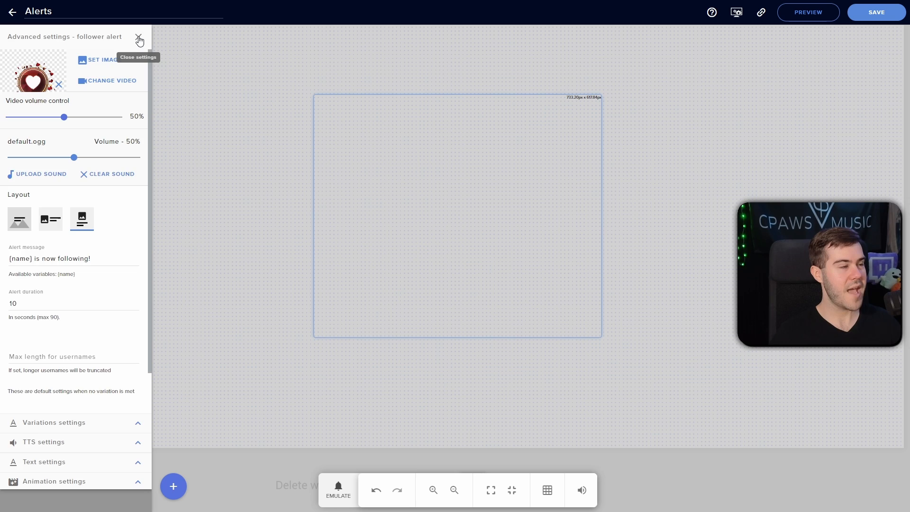
pyautogui.click(139, 39)
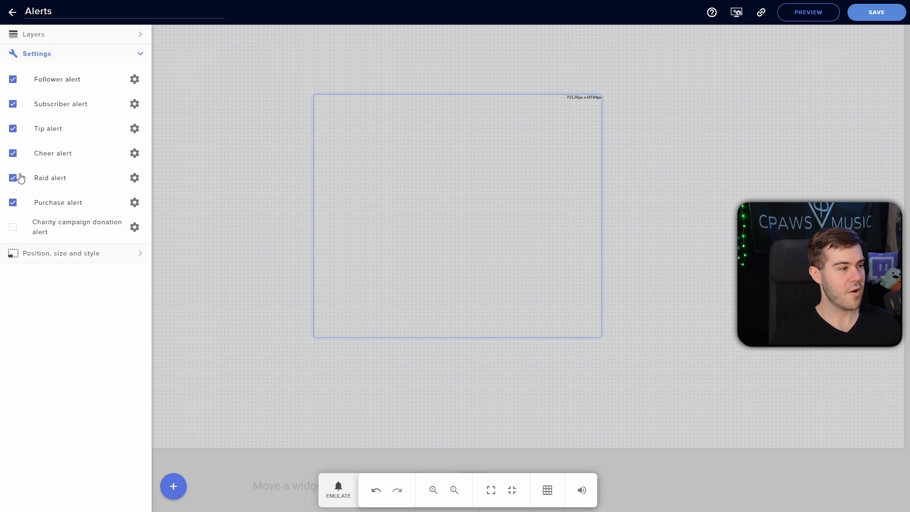
pyautogui.moveTo(26, 138)
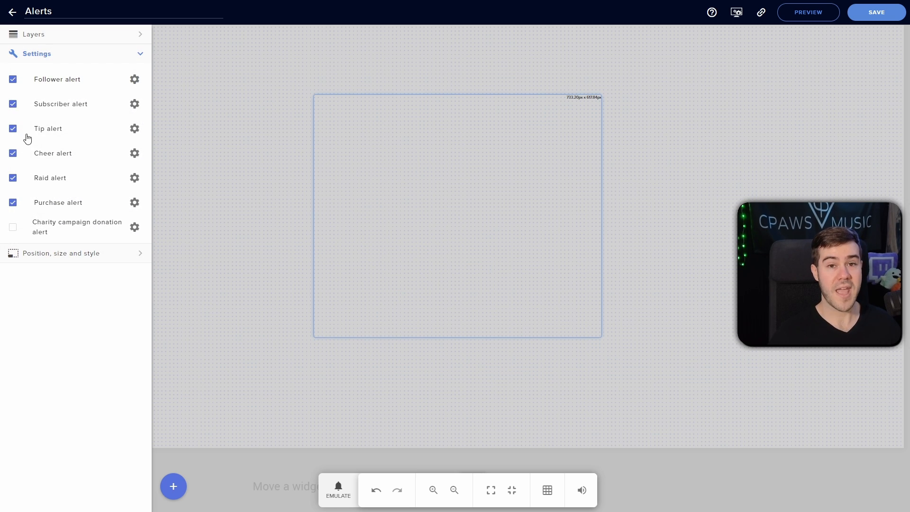
pyautogui.moveTo(36, 215)
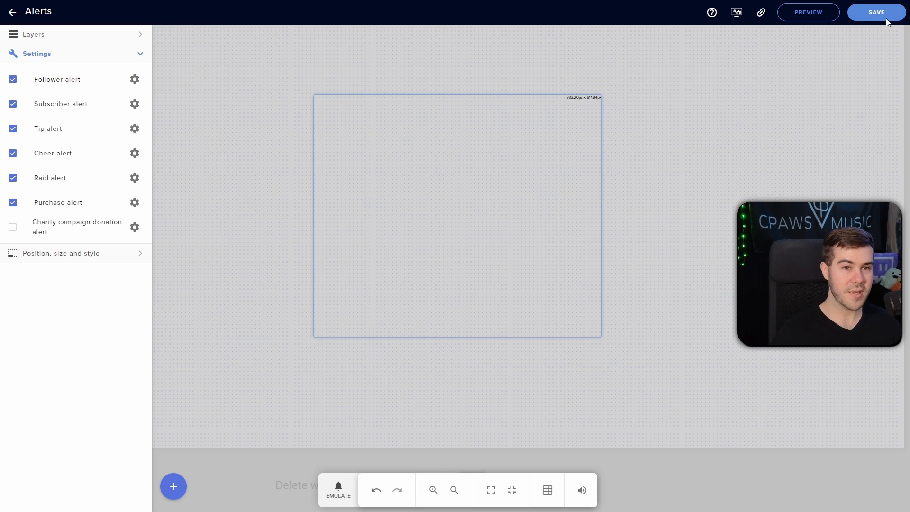
# - Save the Alerts overlay and emulate a test alert on the canvas
pyautogui.click(876, 12)
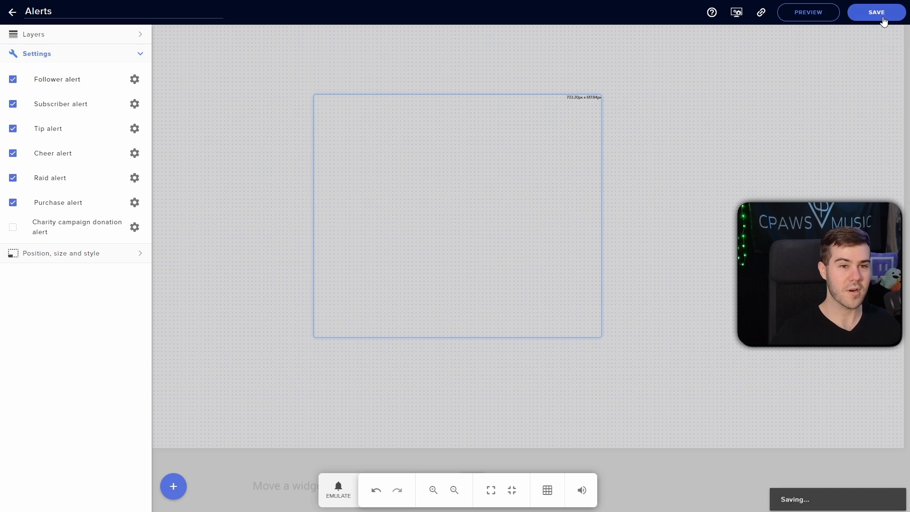
pyautogui.click(876, 11)
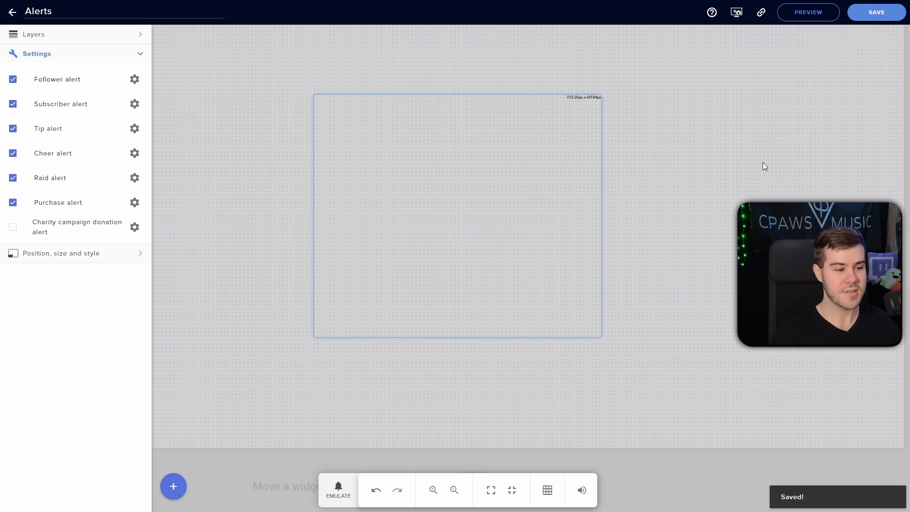
pyautogui.moveTo(451, 445)
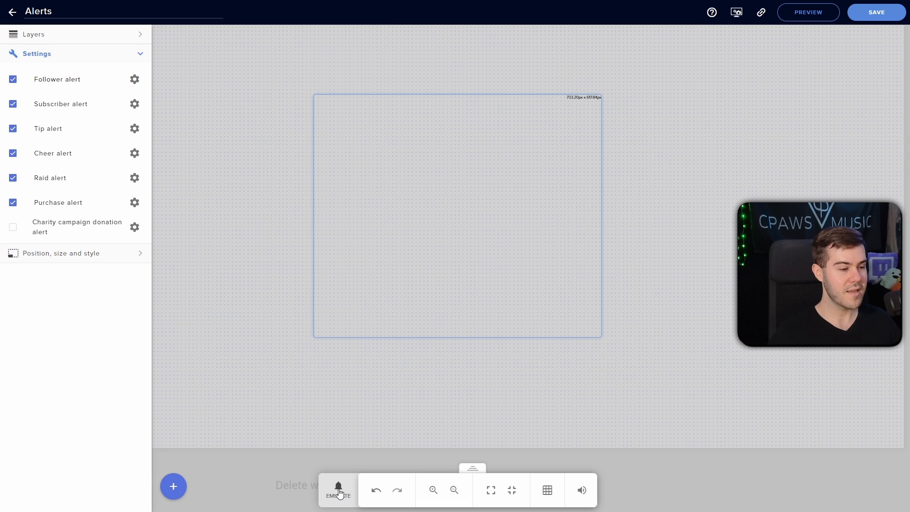
pyautogui.click(338, 490)
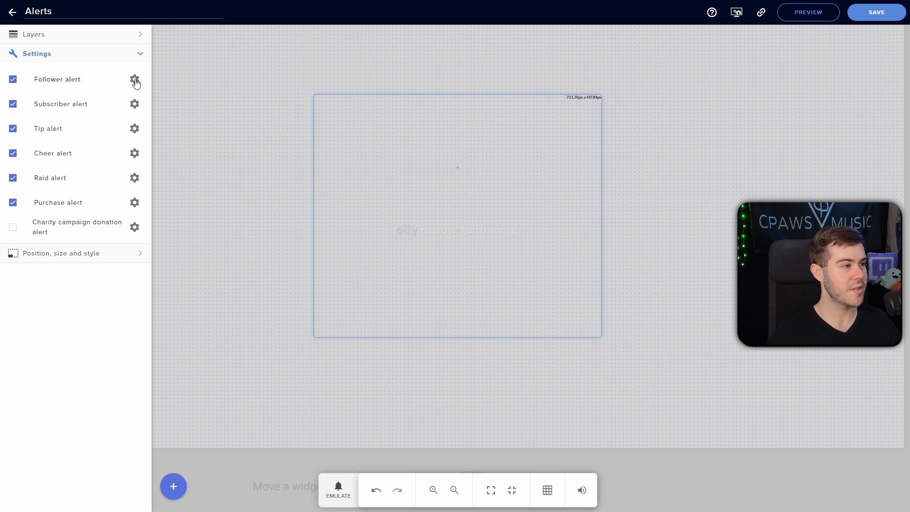
# - From the follower alert settings, start uploading a file to the media library
pyautogui.click(134, 79)
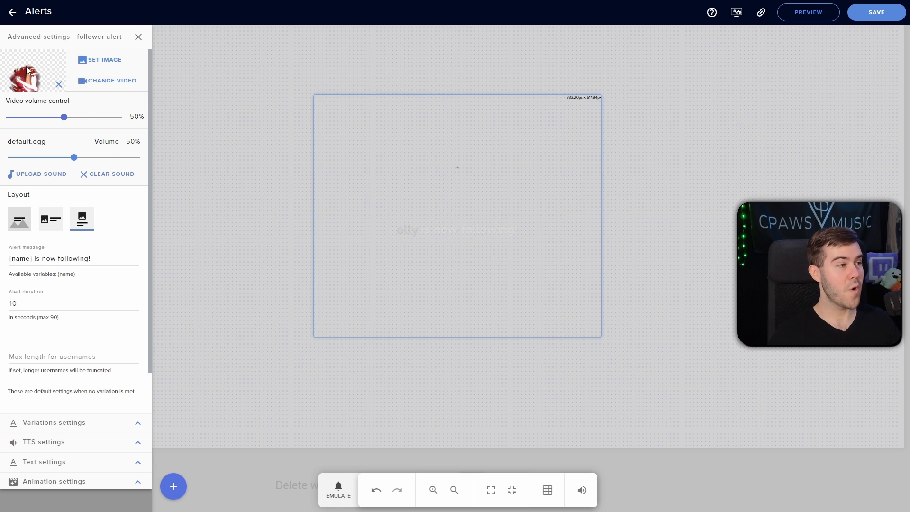
pyautogui.click(103, 59)
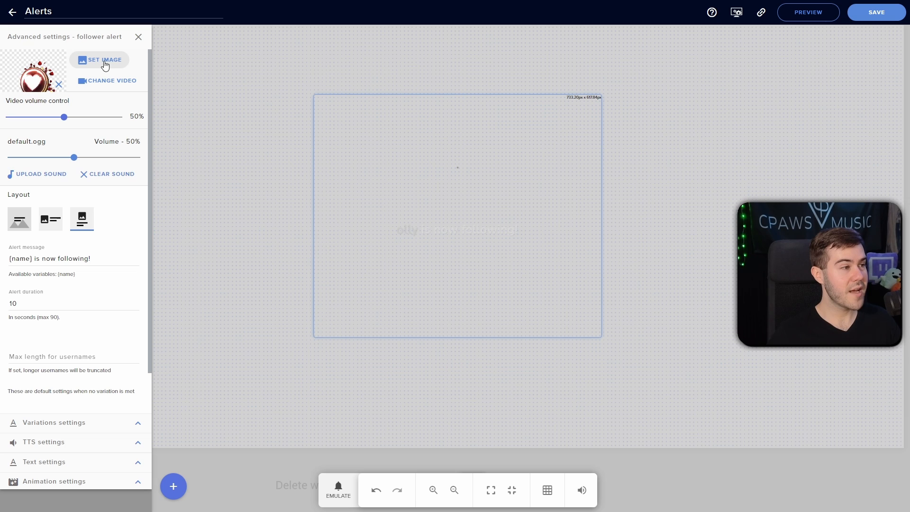
pyautogui.click(104, 59)
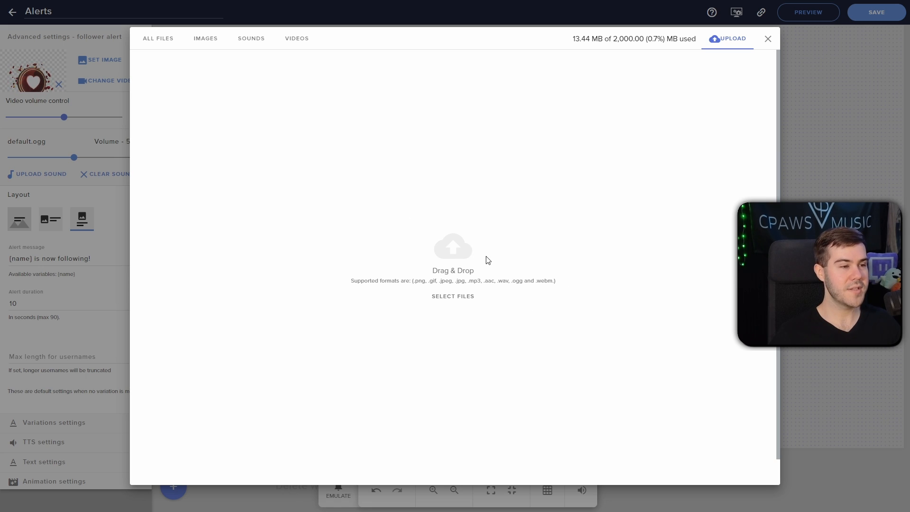
pyautogui.click(453, 295)
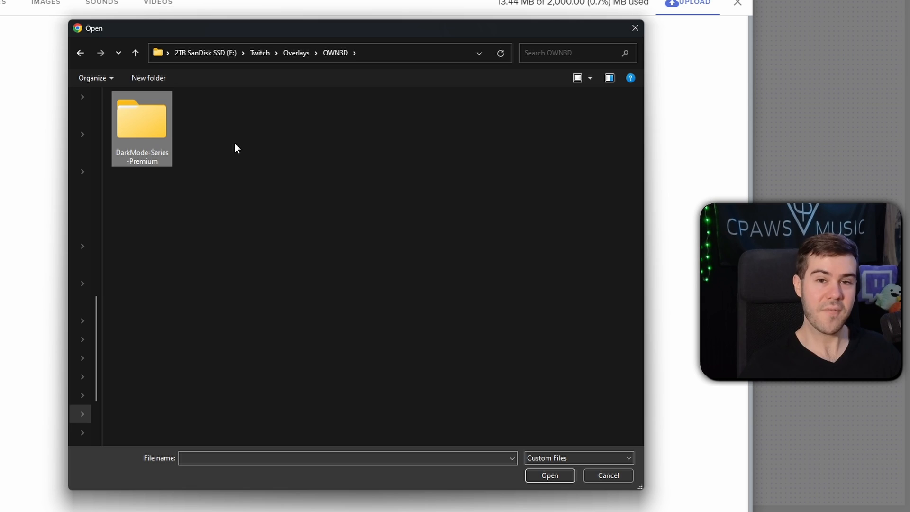
# - Upload DarkMode-alert-follower.webm from the pack's Files/Animated-Alerts folder
pyautogui.doubleClick(141, 119)
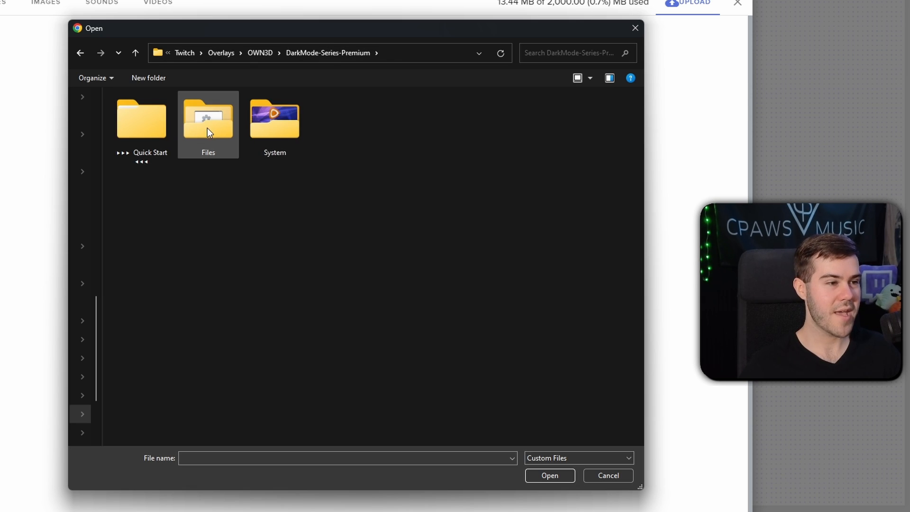
pyautogui.doubleClick(207, 119)
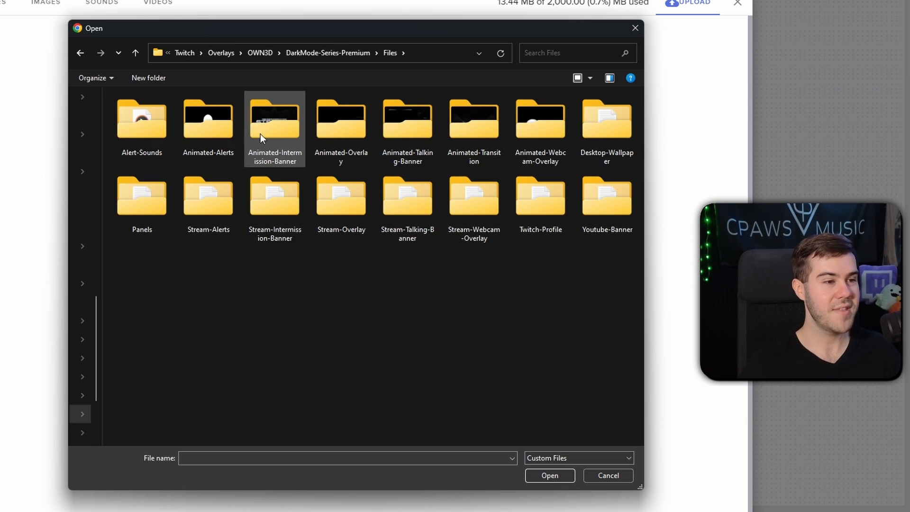
pyautogui.moveTo(342, 120)
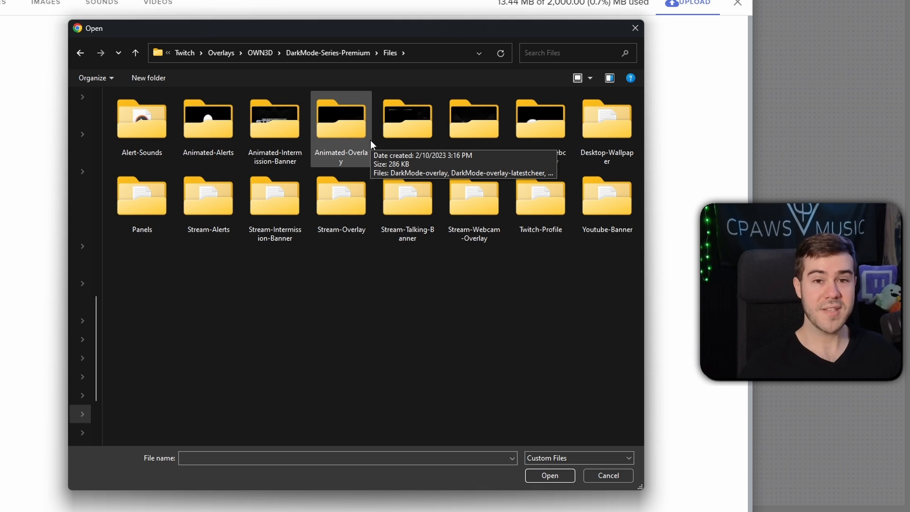
pyautogui.moveTo(208, 120)
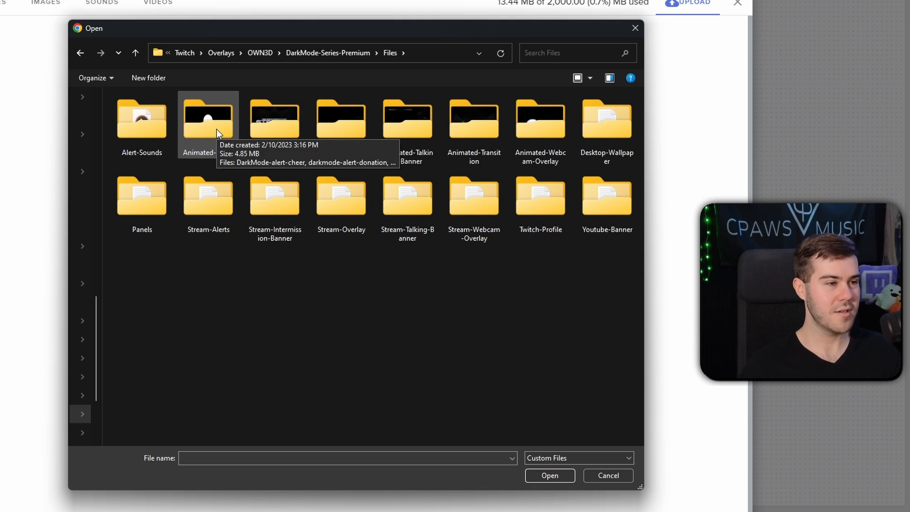
pyautogui.doubleClick(208, 120)
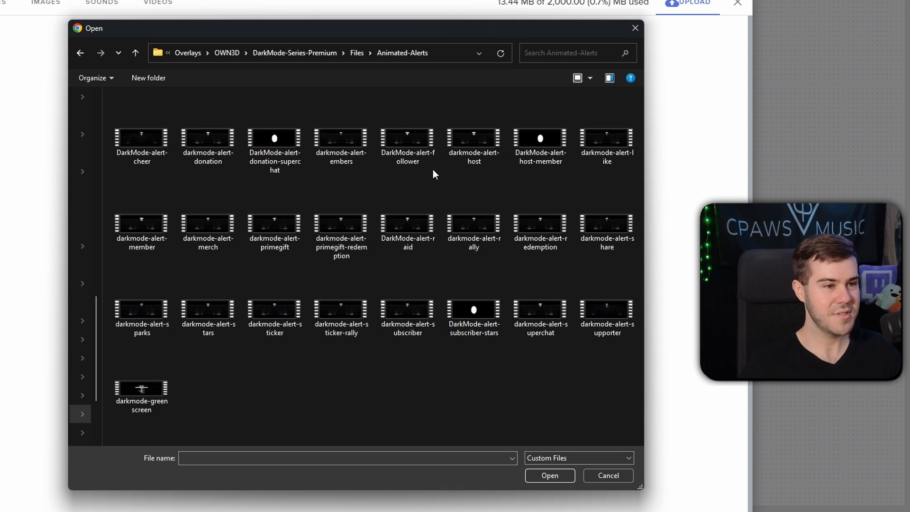
pyautogui.click(408, 138)
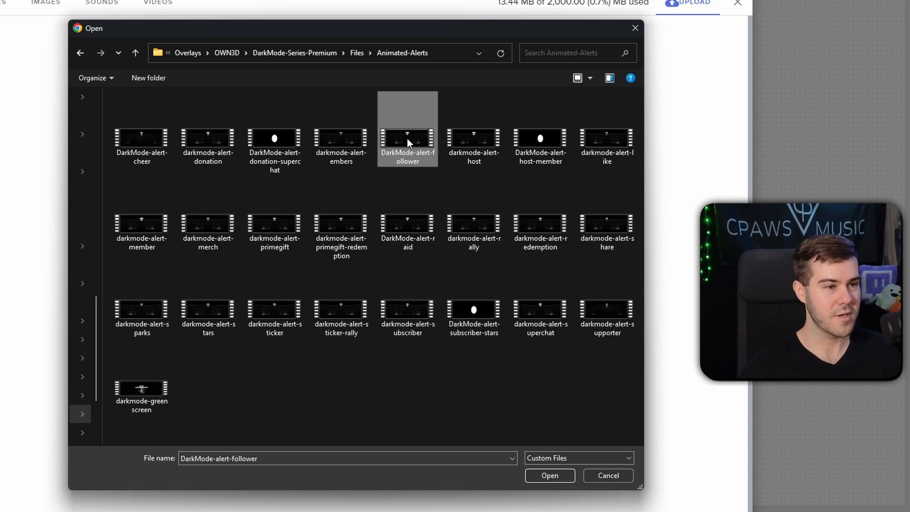
pyautogui.moveTo(408, 139)
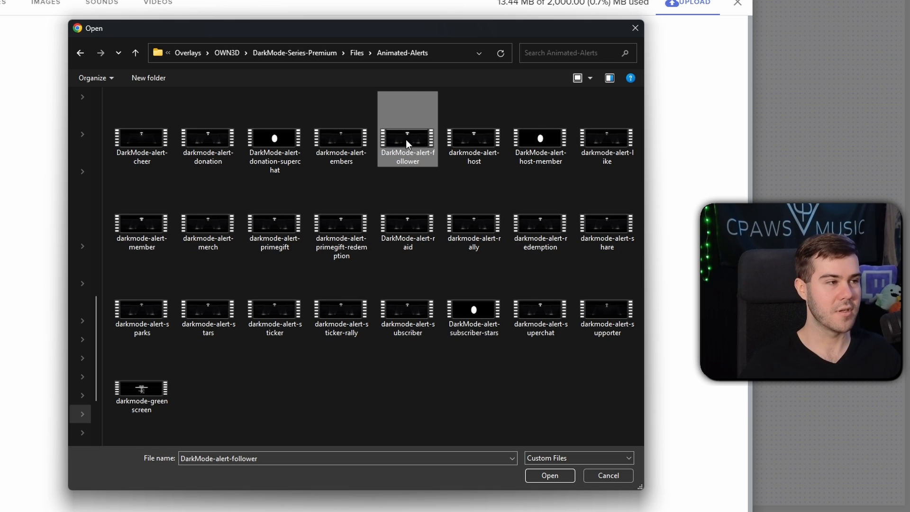
pyautogui.click(549, 475)
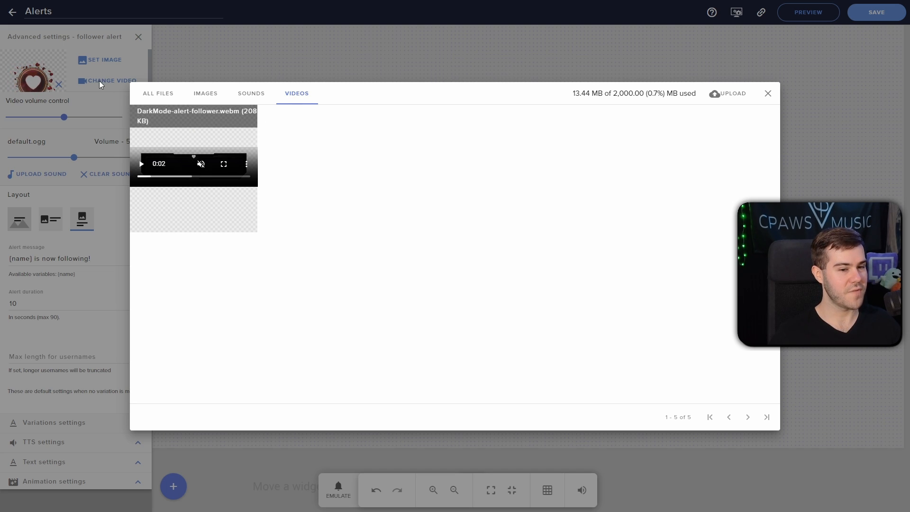
pyautogui.moveTo(766, 94)
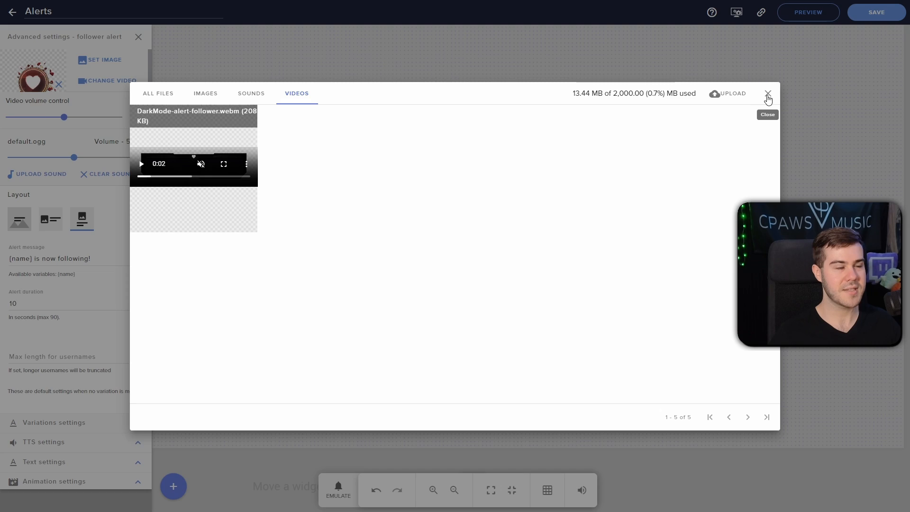
# - Set the uploaded DarkMode video as the follower alert's visual
pyautogui.click(766, 94)
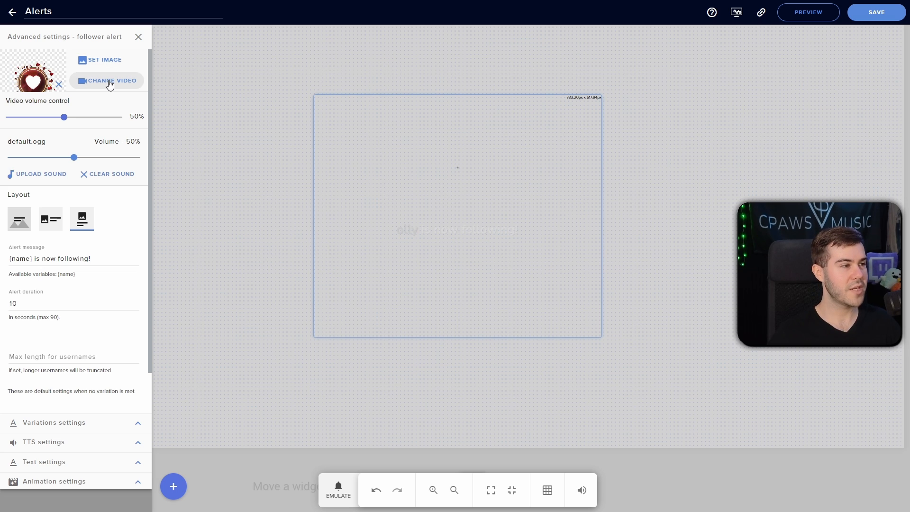
pyautogui.click(109, 81)
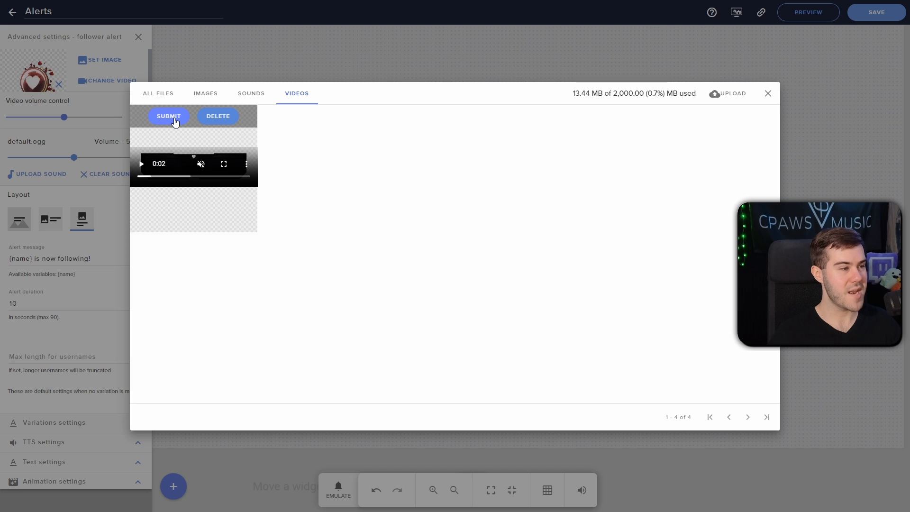
pyautogui.click(169, 116)
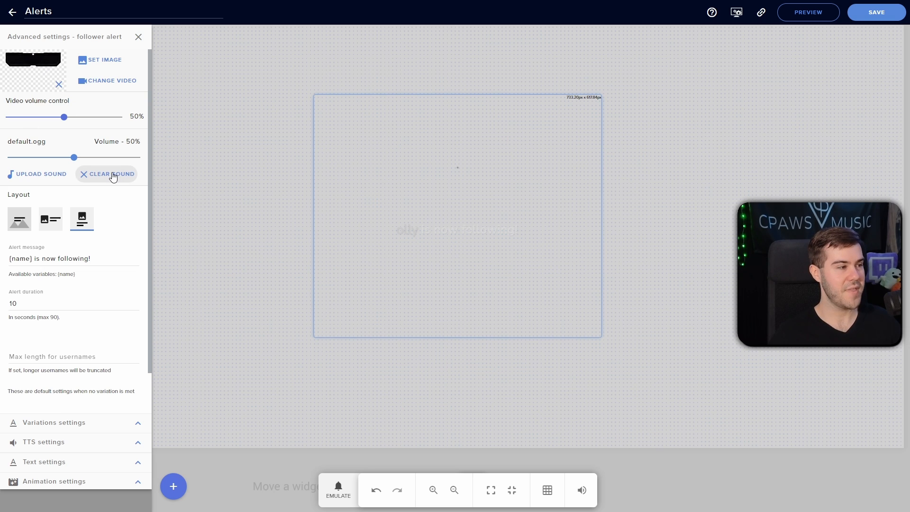
# - Browse to the pack's Alert-Sounds folder to upload a custom follower sound
pyautogui.click(37, 173)
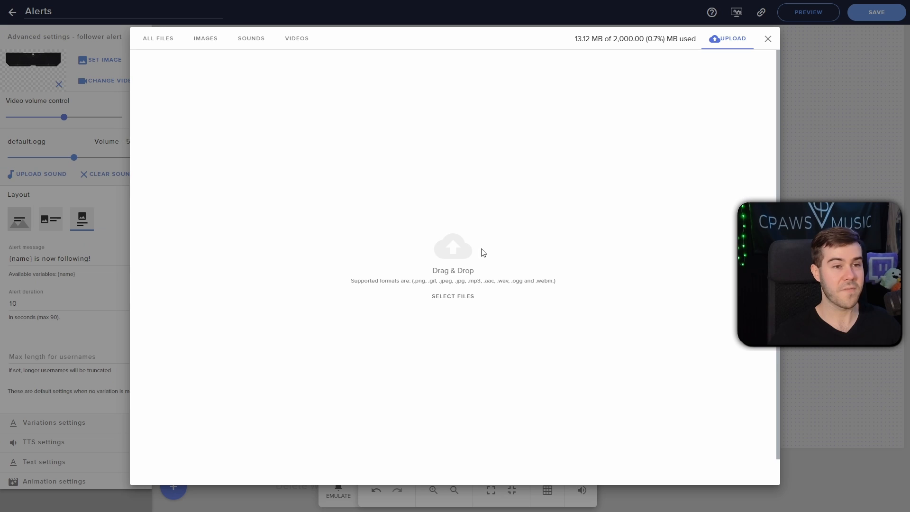
pyautogui.click(452, 296)
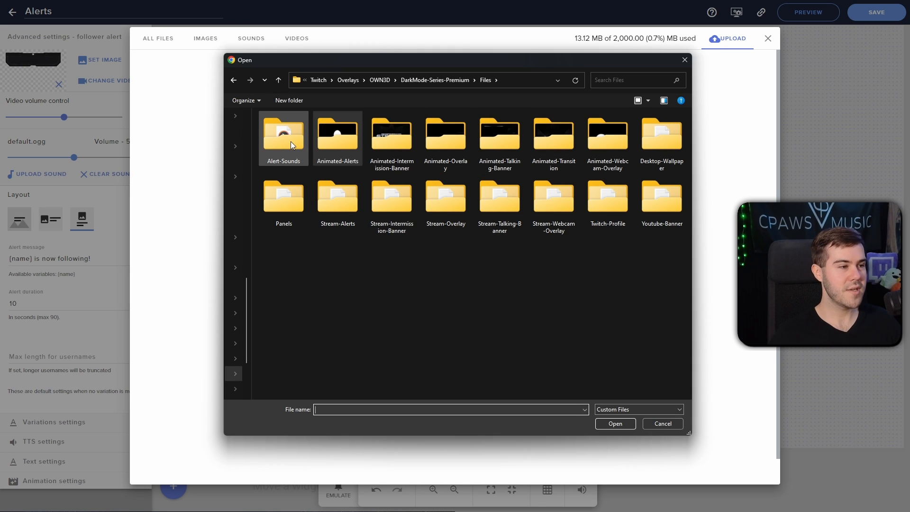
pyautogui.doubleClick(283, 135)
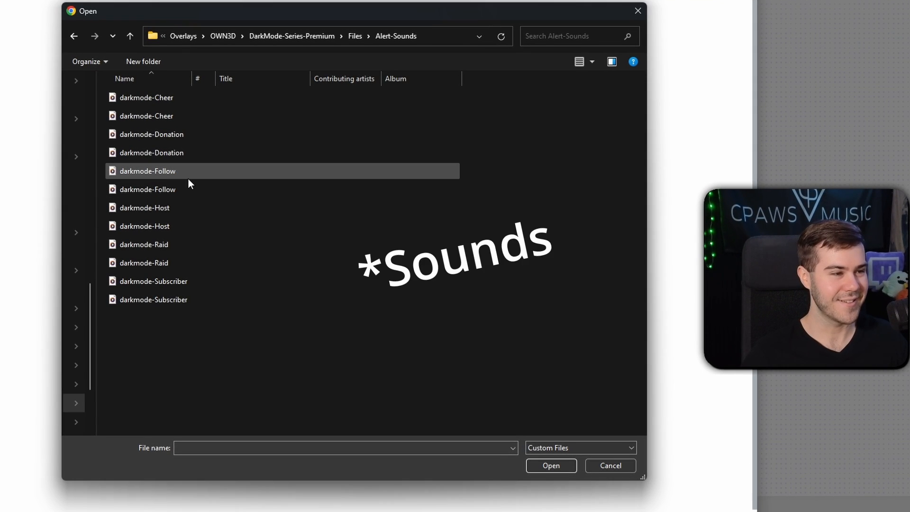
pyautogui.moveTo(186, 174)
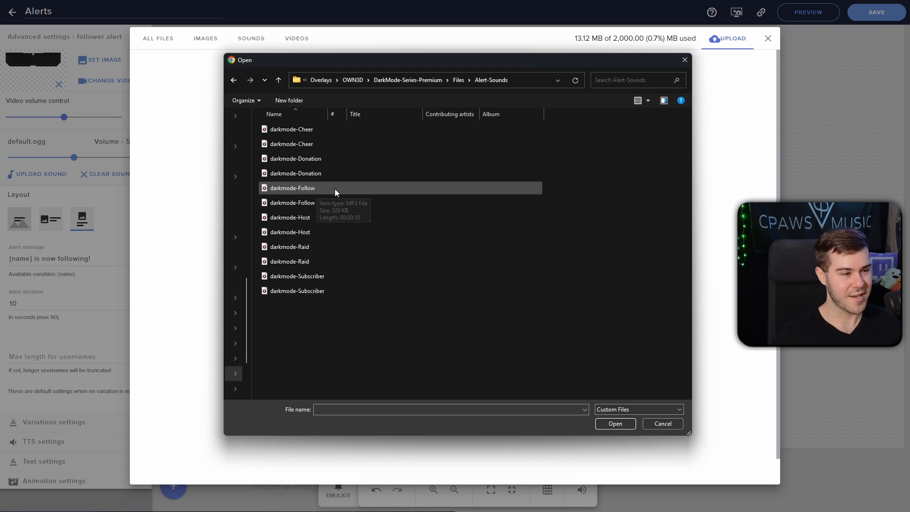
pyautogui.moveTo(110, 162)
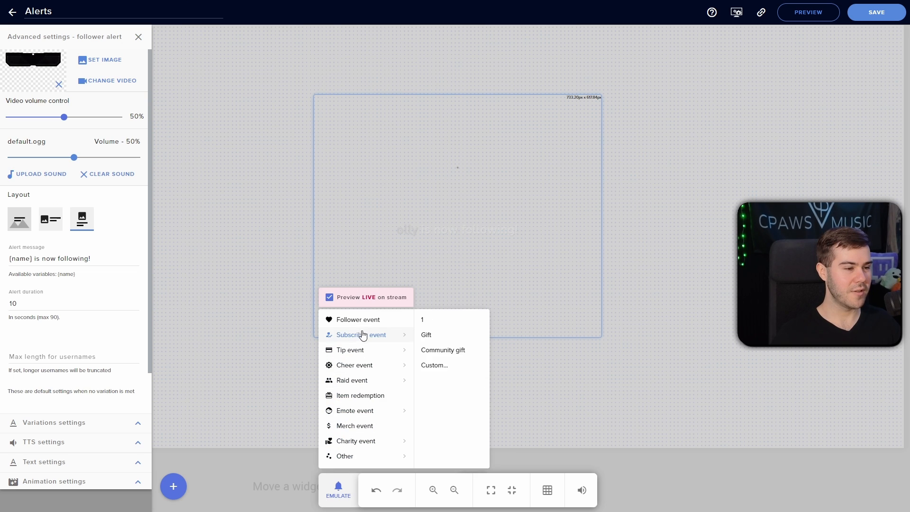
pyautogui.moveTo(357, 320)
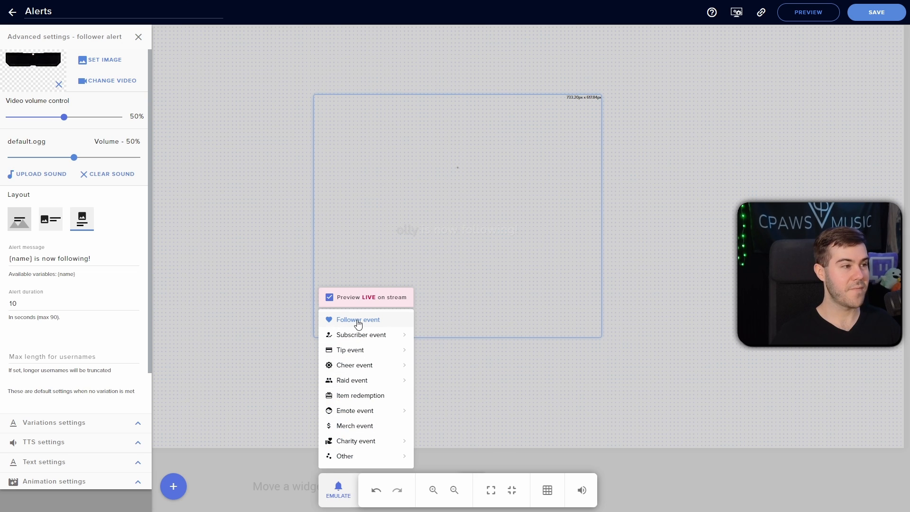
# - Test-play the follower alert and set its layout to text over image
pyautogui.click(359, 319)
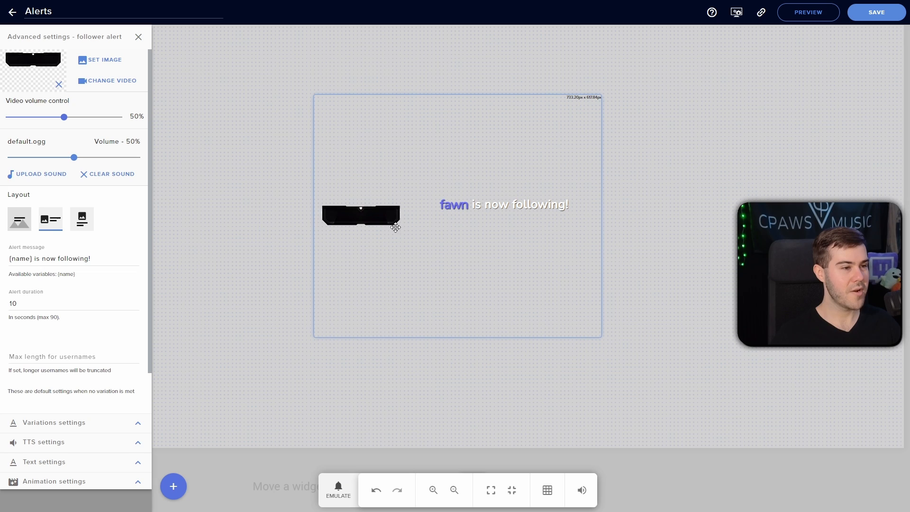
pyautogui.click(19, 219)
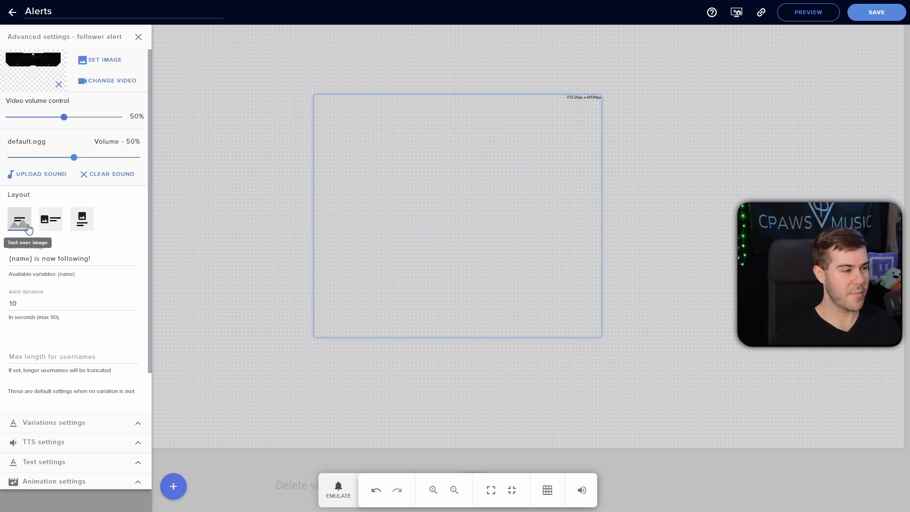
pyautogui.click(338, 489)
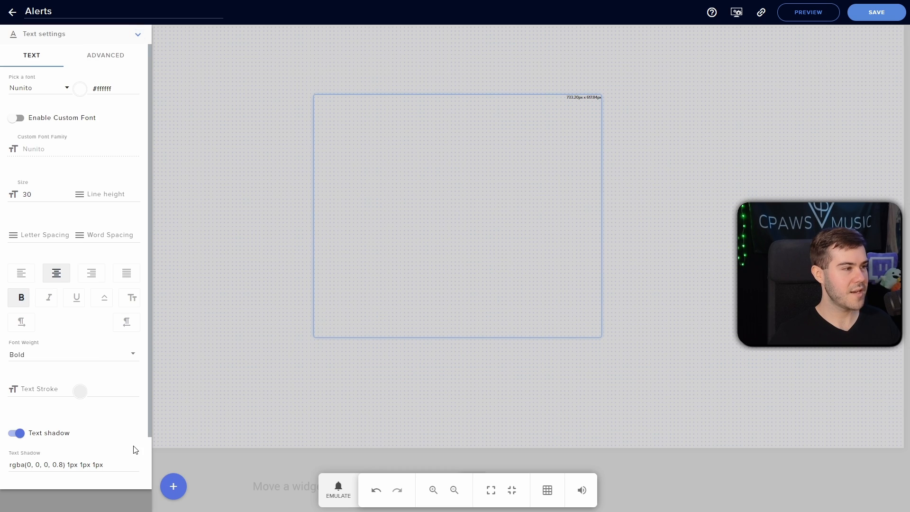
pyautogui.moveTo(104, 69)
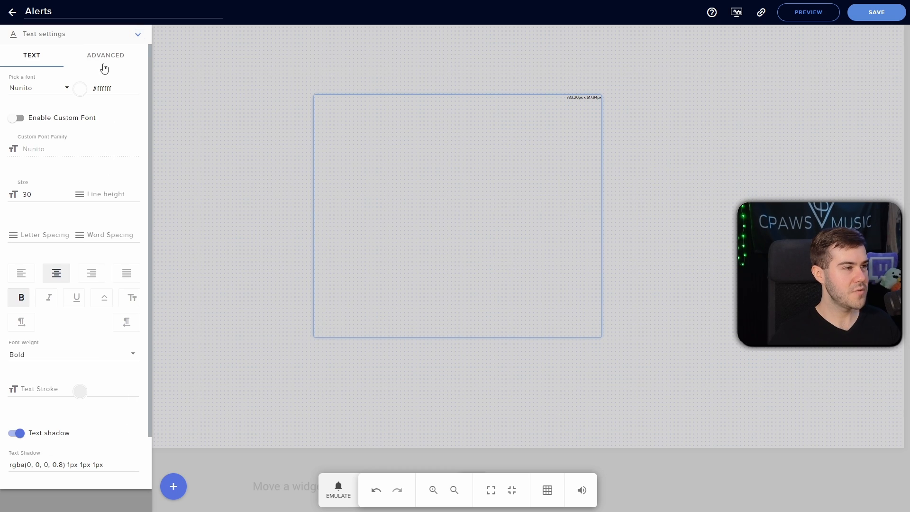
# - Change the alert text's top margin from -50 to 100
pyautogui.click(105, 55)
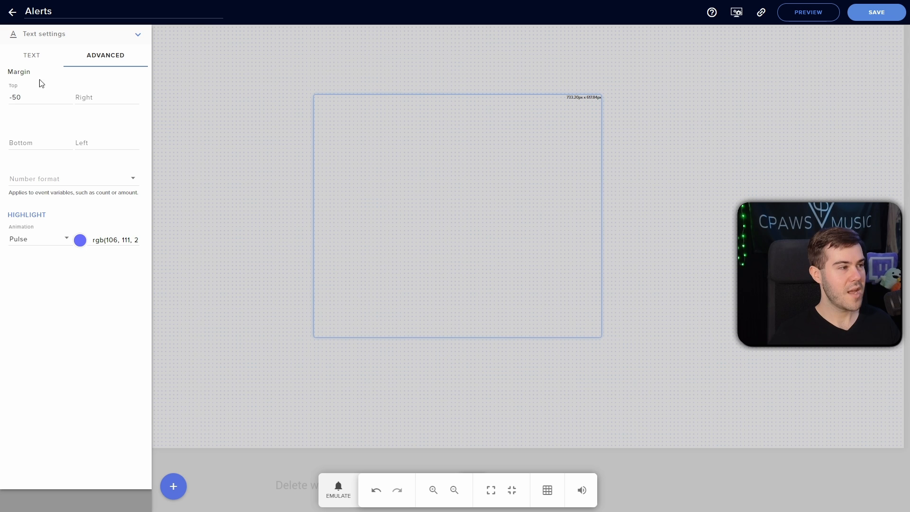
pyautogui.click(35, 96)
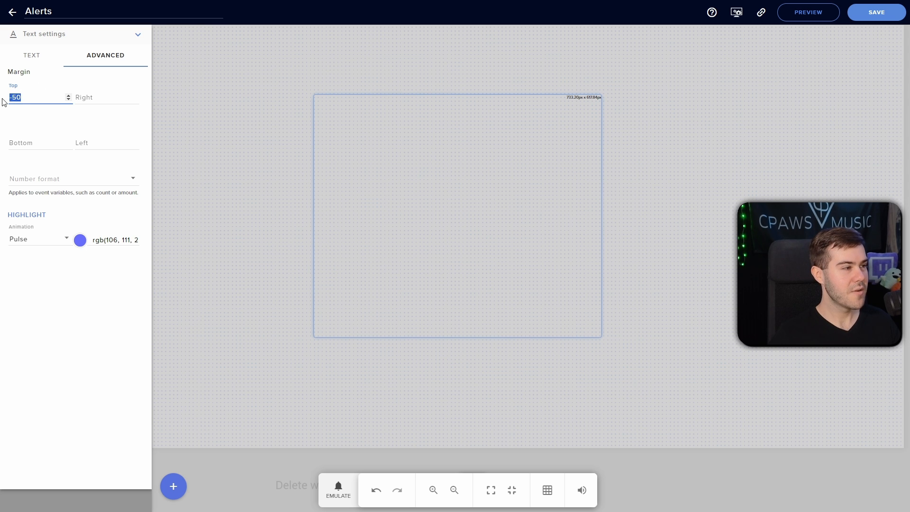
pyautogui.write('1')
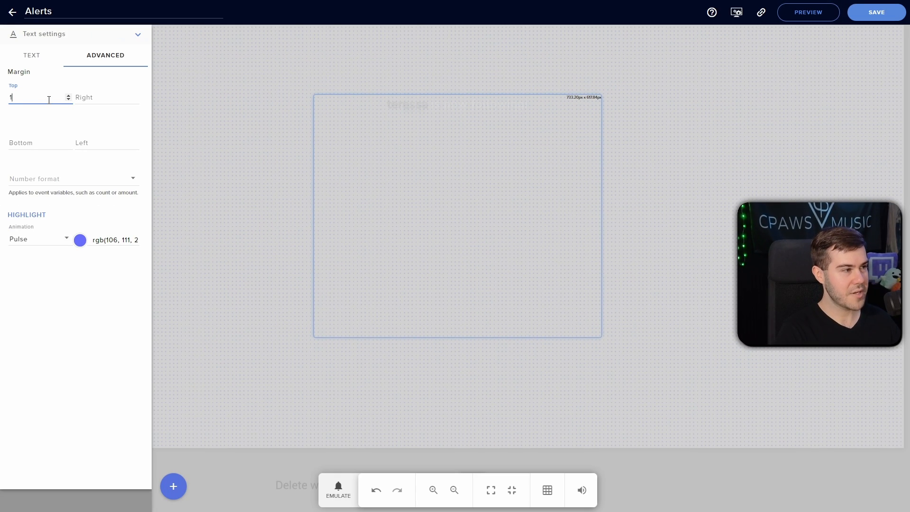
pyautogui.write('00')
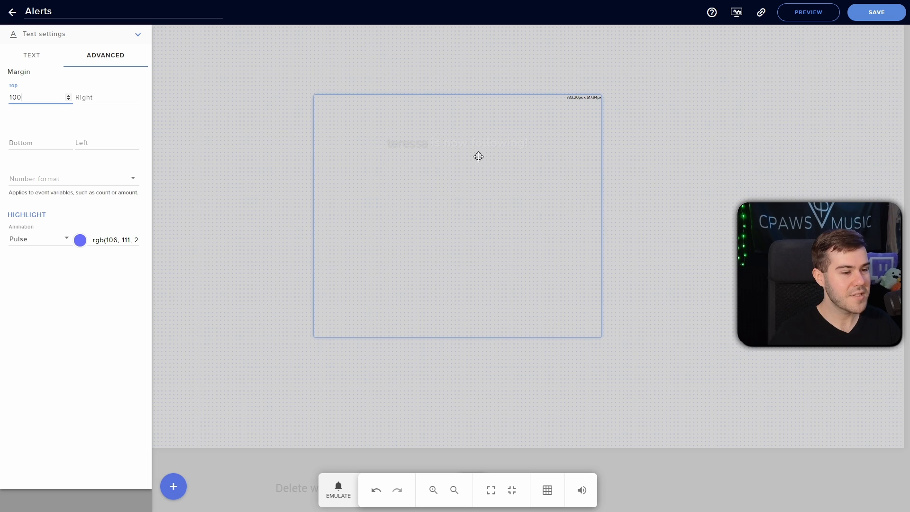
# - Emulate a follower event to preview the text inside the banner
pyautogui.click(874, 11)
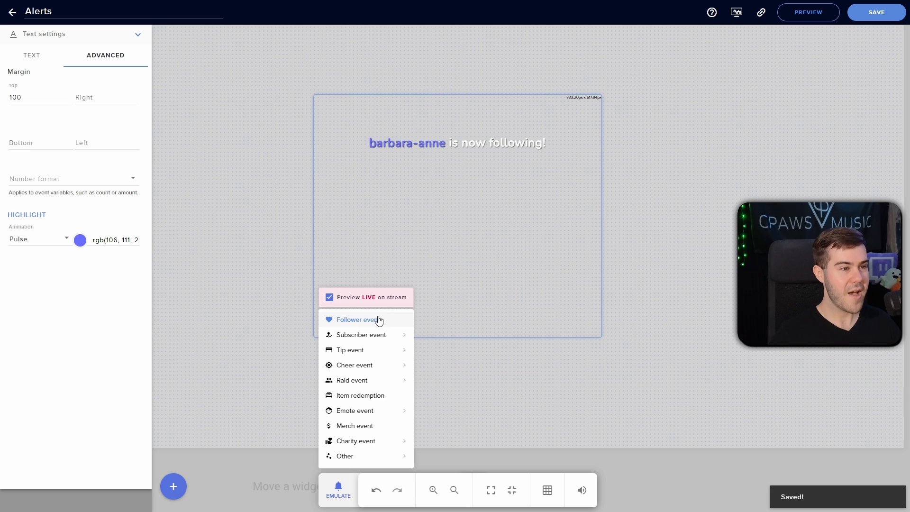
pyautogui.click(356, 320)
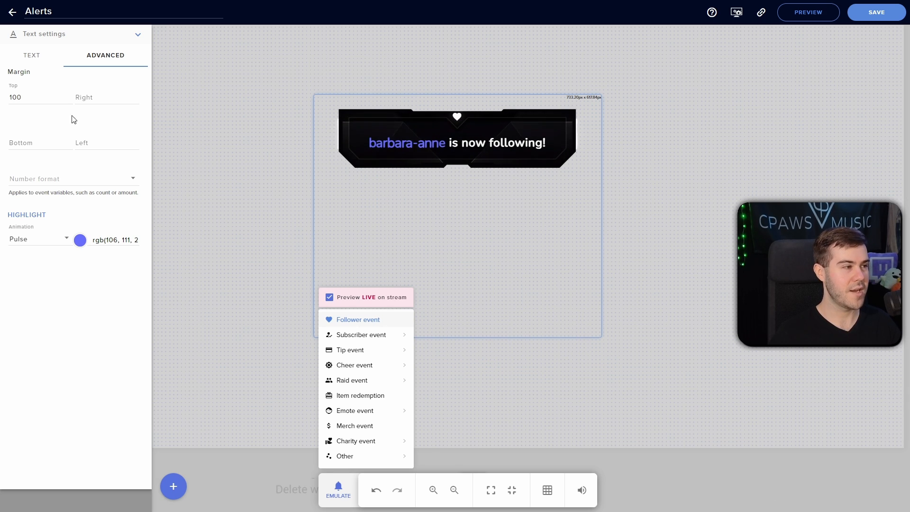
pyautogui.moveTo(49, 100)
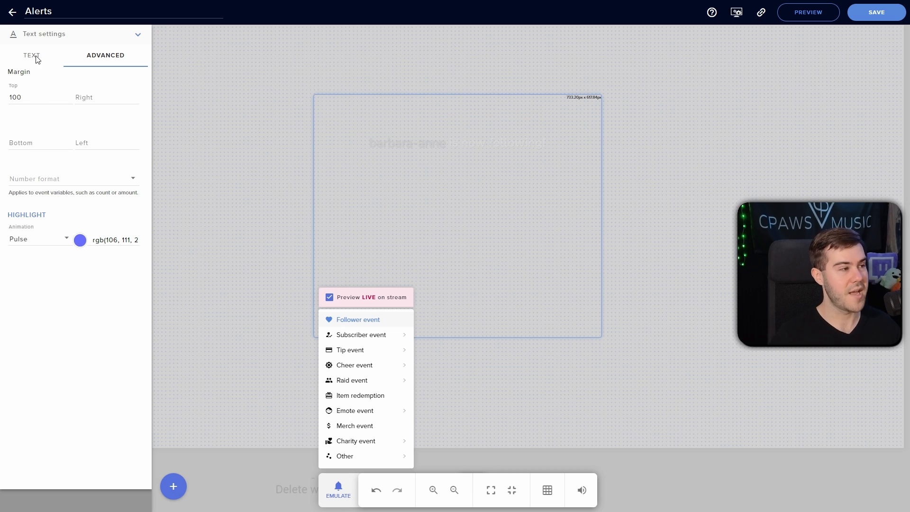
# - Review the alert's font settings: Nunito, size 30, bold, centred, with text shadow
pyautogui.click(32, 55)
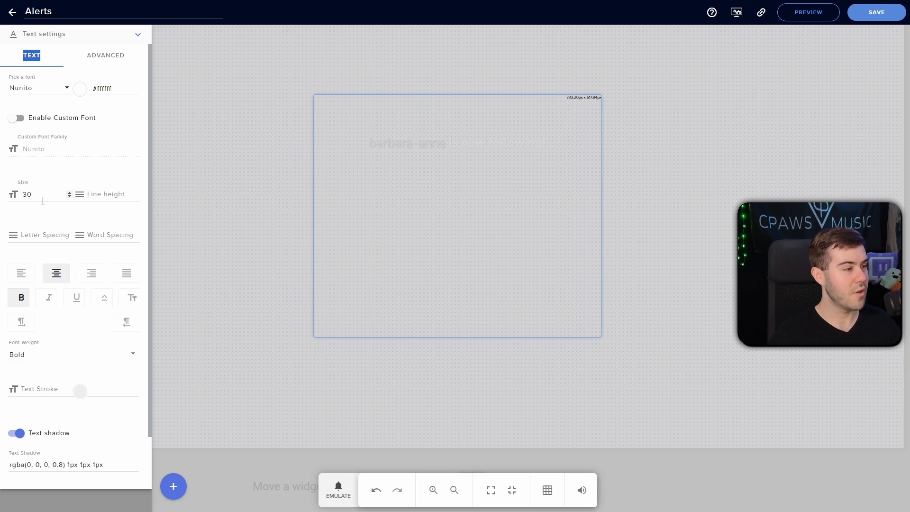
pyautogui.scroll(-3)
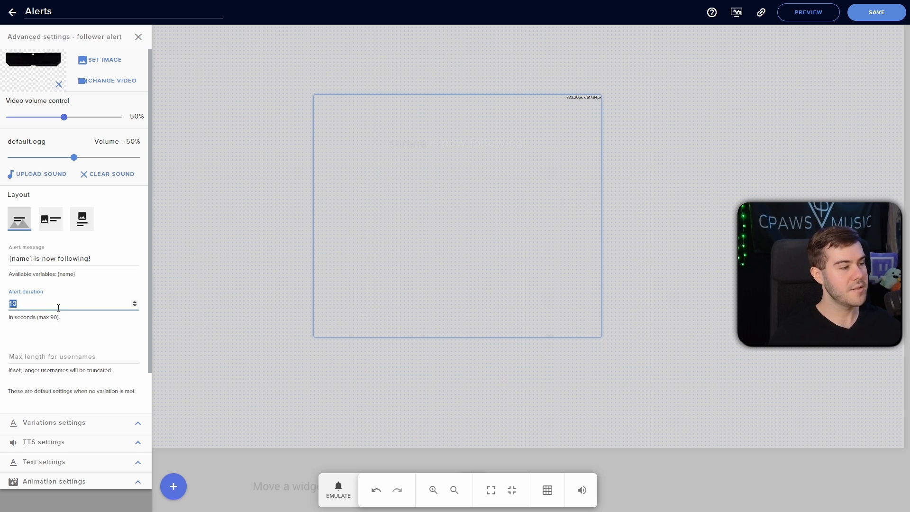
# - Set the follower alert duration to 5 seconds
pyautogui.write('5')
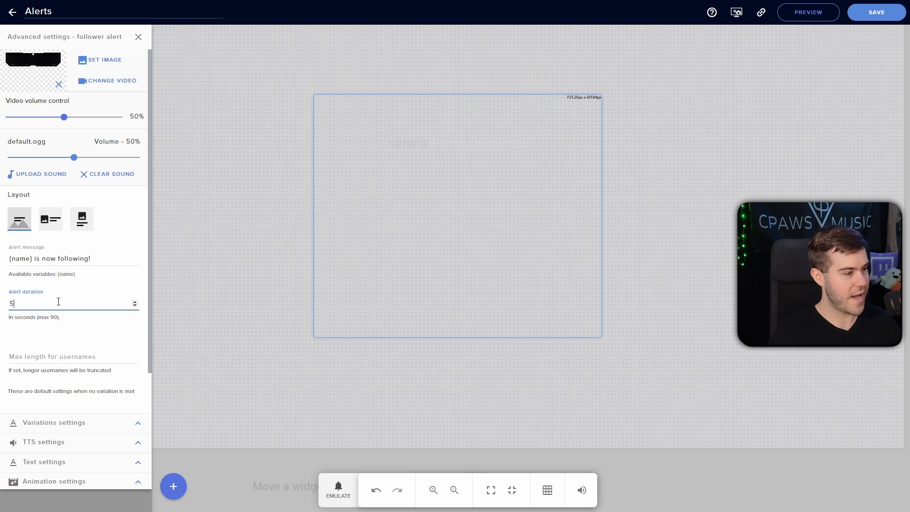
pyautogui.click(338, 487)
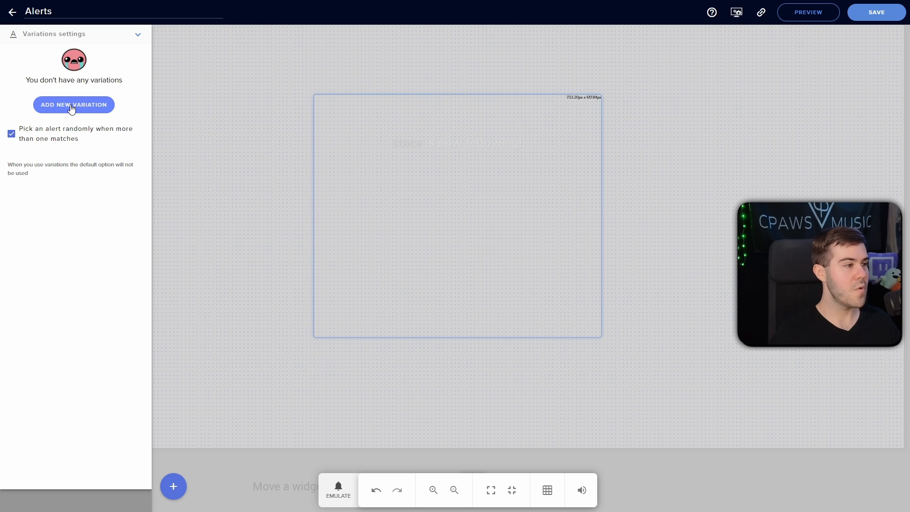
pyautogui.click(74, 106)
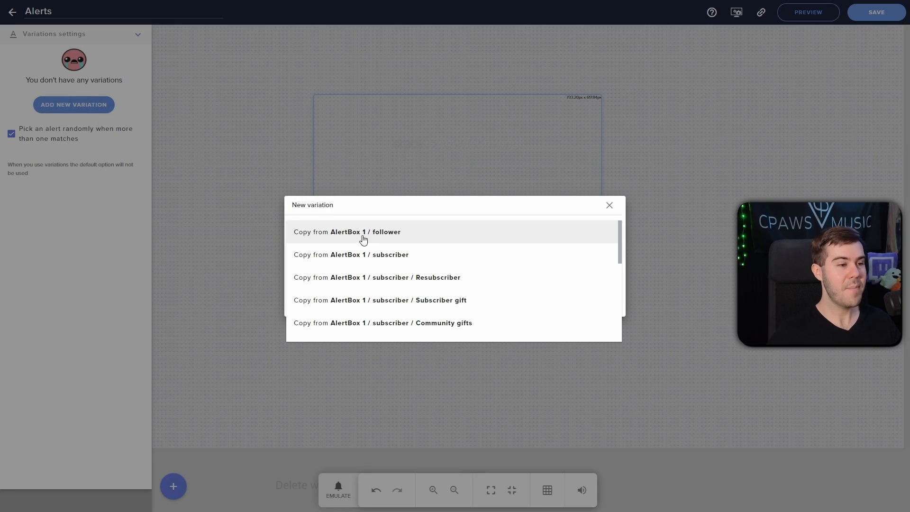
pyautogui.click(347, 232)
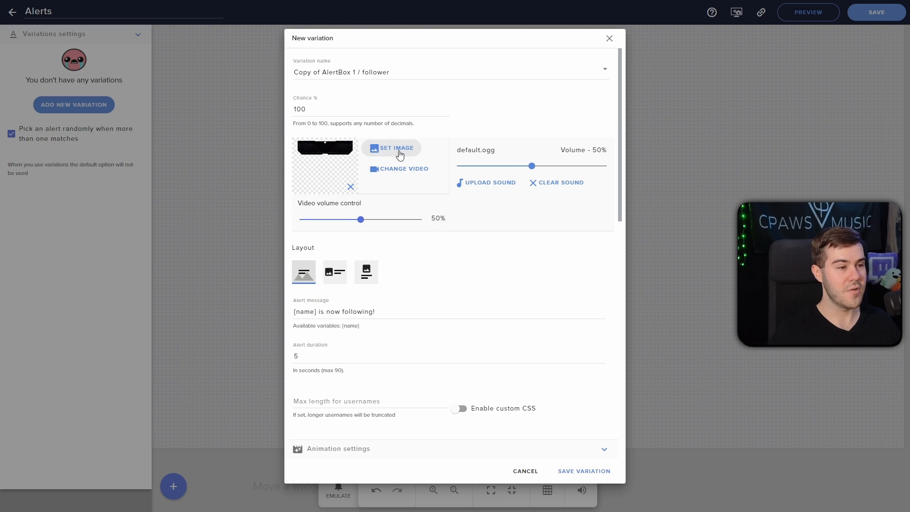
pyautogui.moveTo(456, 129)
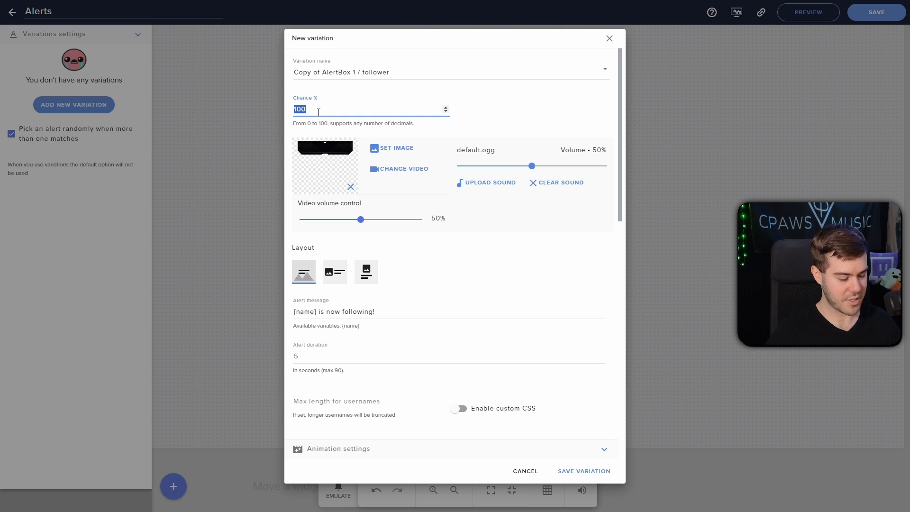
pyautogui.write('50')
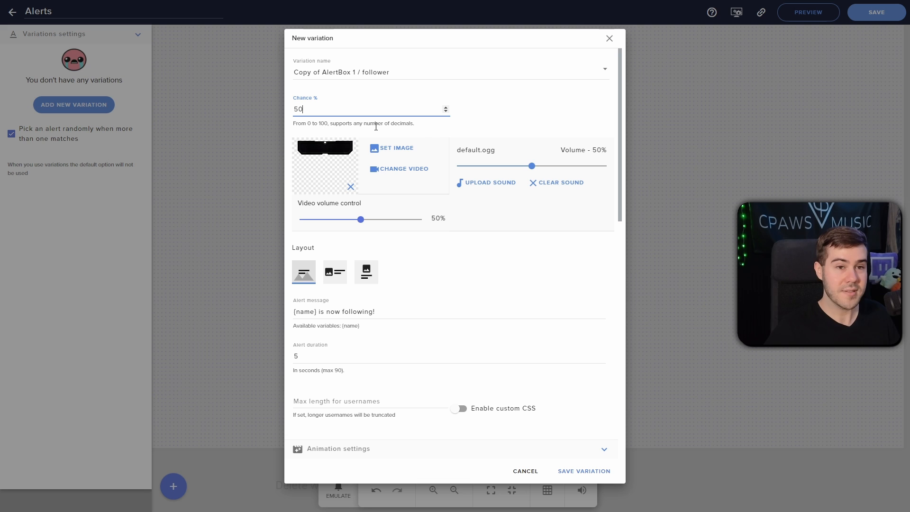
pyautogui.click(351, 186)
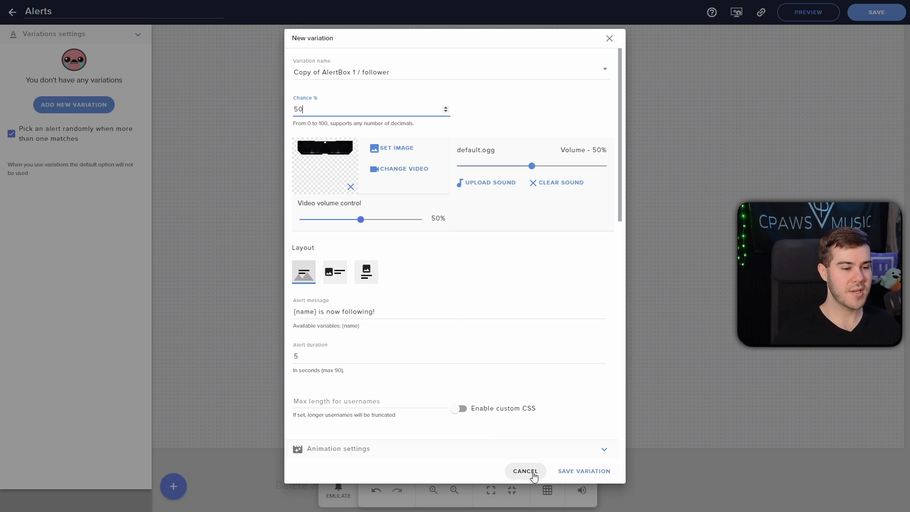
pyautogui.click(524, 471)
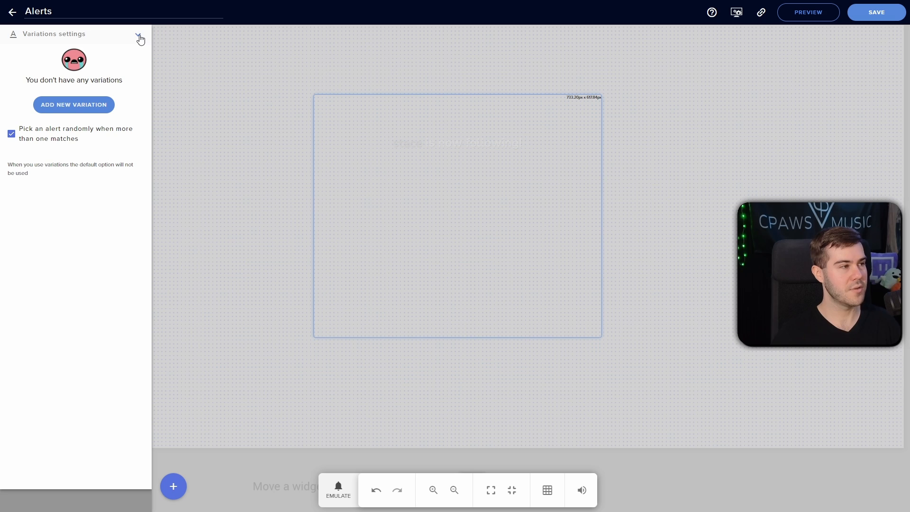
pyautogui.click(140, 39)
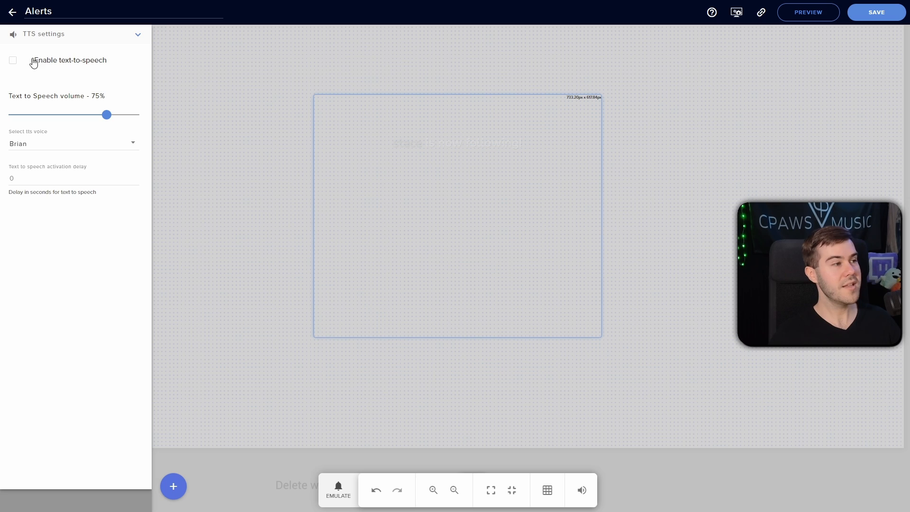
# - Enable text-to-speech at 58% volume with the British voice Brian and emulate a follower event
pyautogui.click(12, 60)
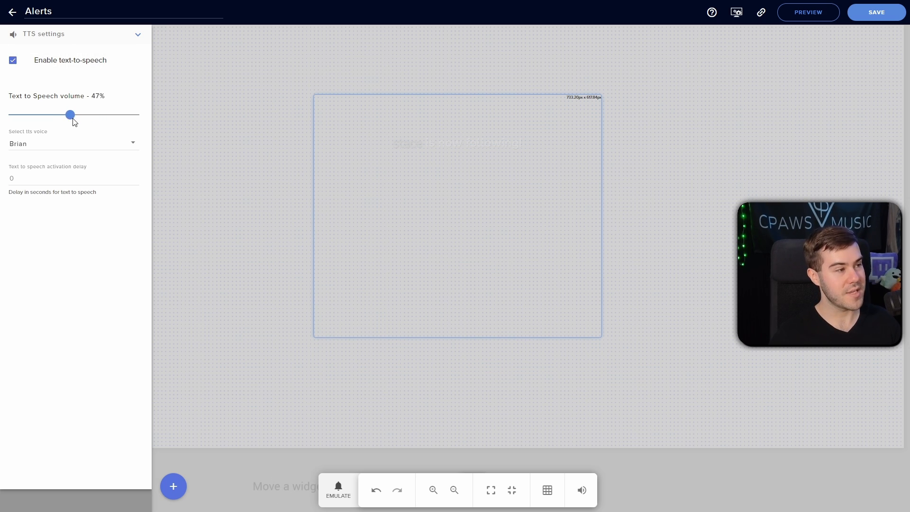
pyautogui.moveTo(69, 115); pyautogui.dragTo(84, 115)
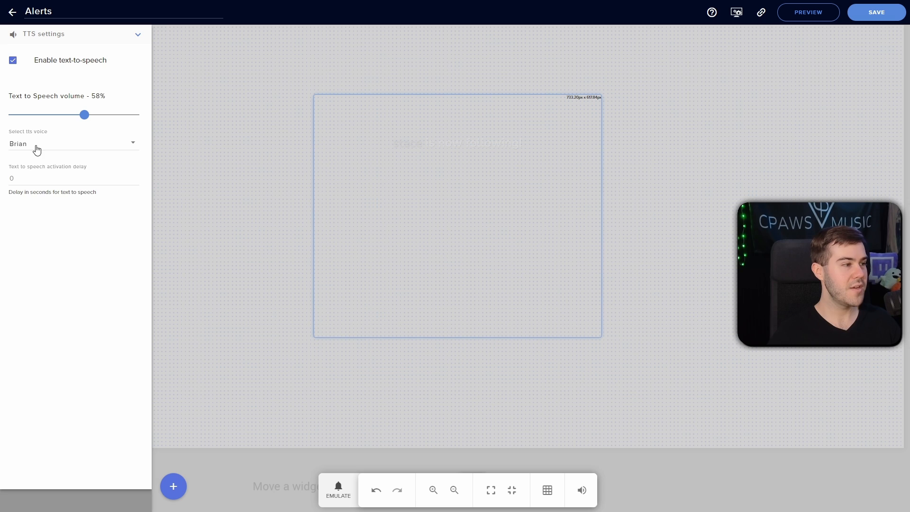
pyautogui.click(73, 144)
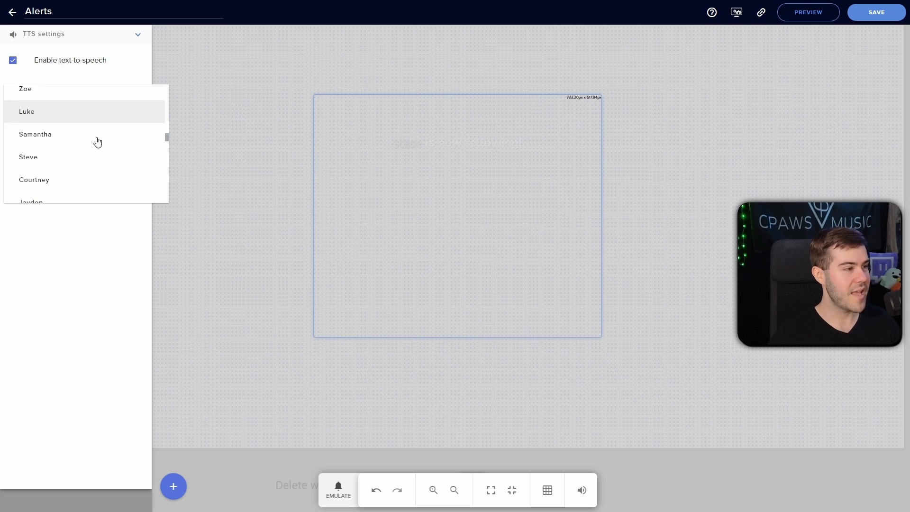
pyautogui.scroll(-3)
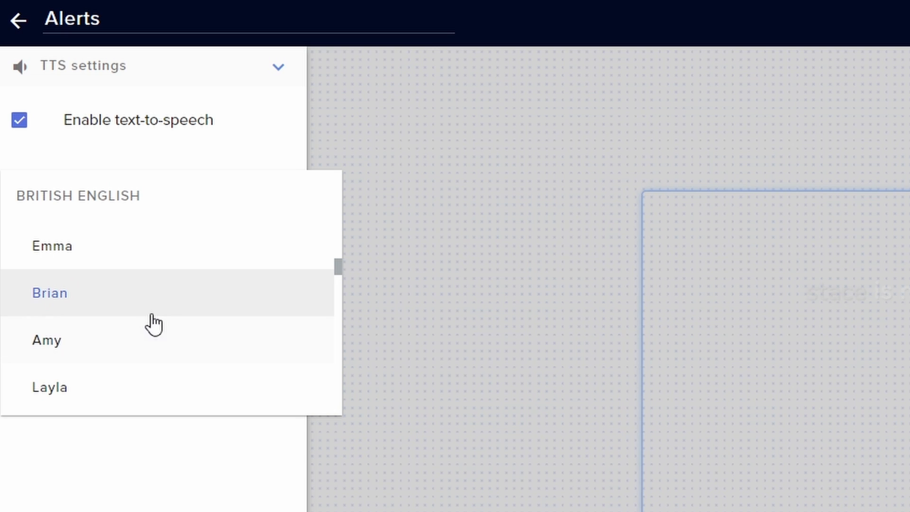
pyautogui.click(50, 293)
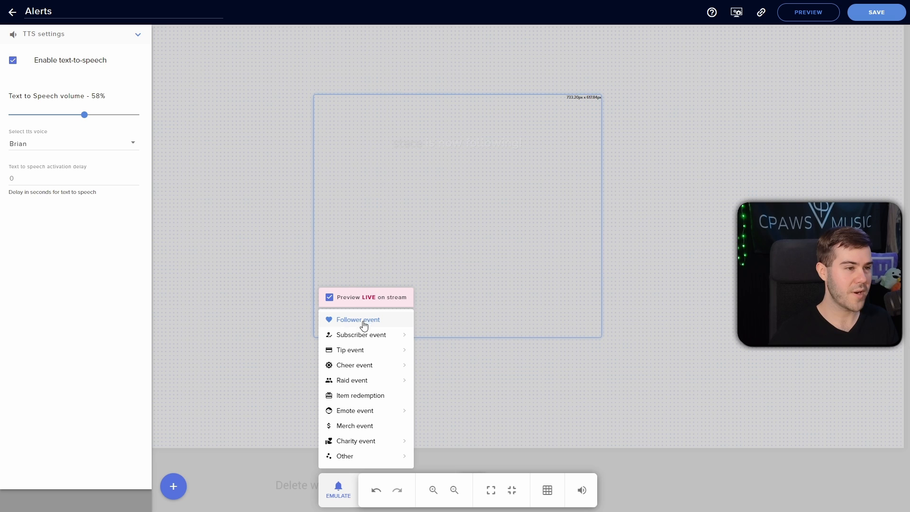
pyautogui.click(356, 319)
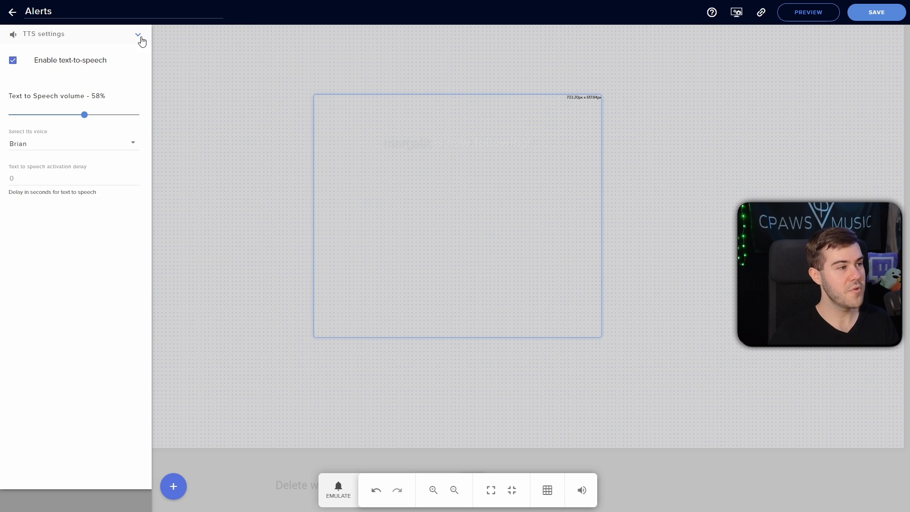
# - Set entrance animation Bounce In and exit Bounce Out, 1 second each, and save
pyautogui.click(137, 34)
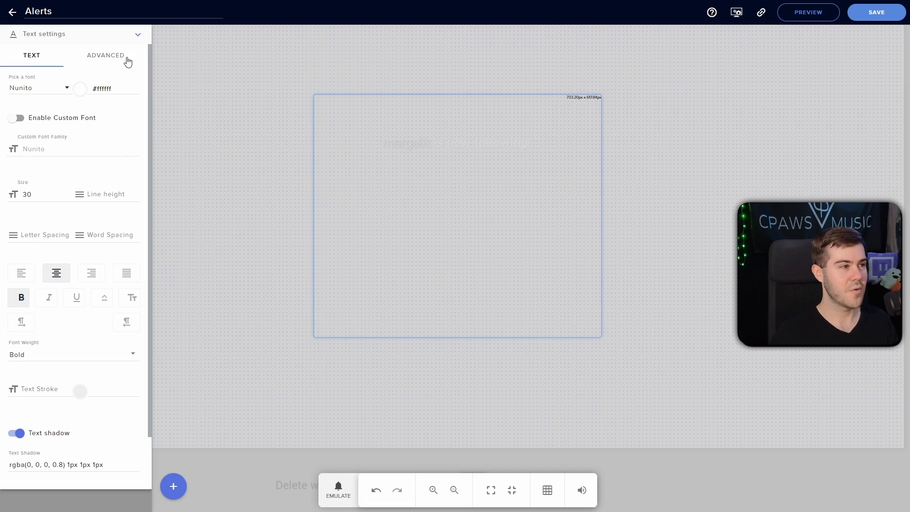
pyautogui.click(106, 55)
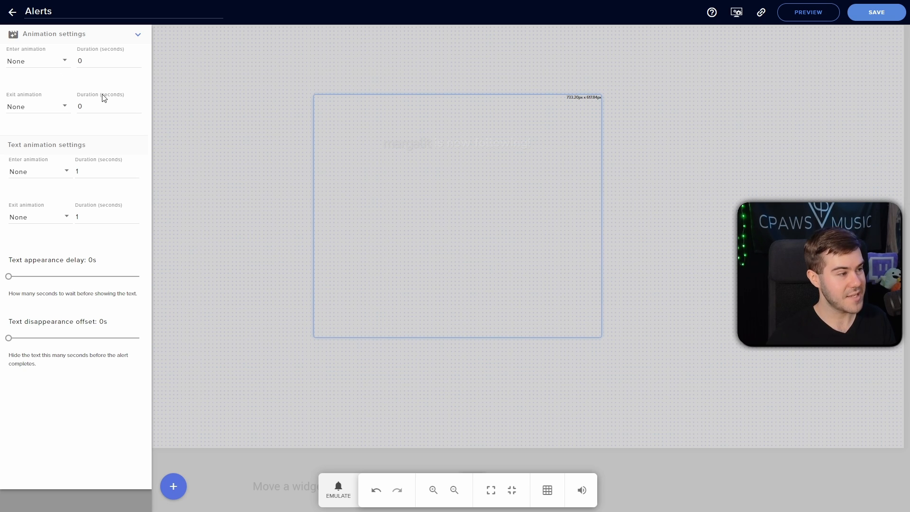
pyautogui.moveTo(27, 43)
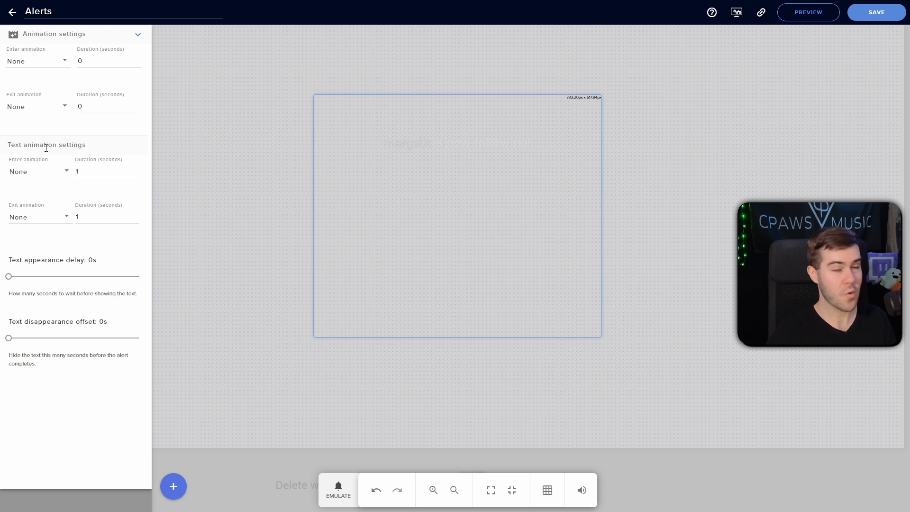
pyautogui.click(37, 61)
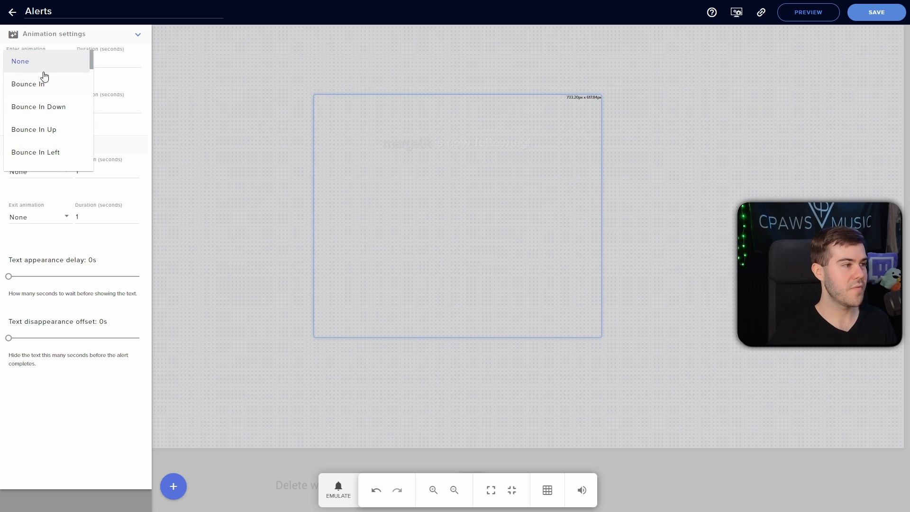
pyautogui.click(28, 84)
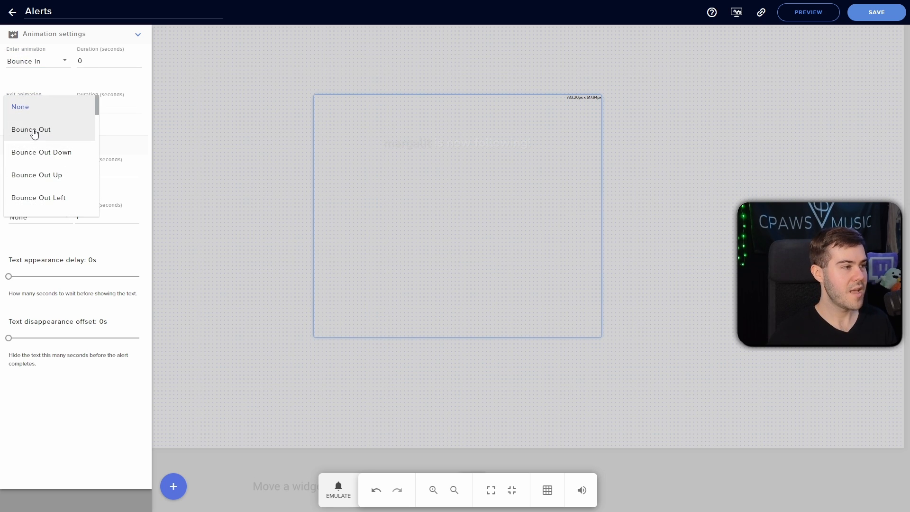
pyautogui.click(30, 130)
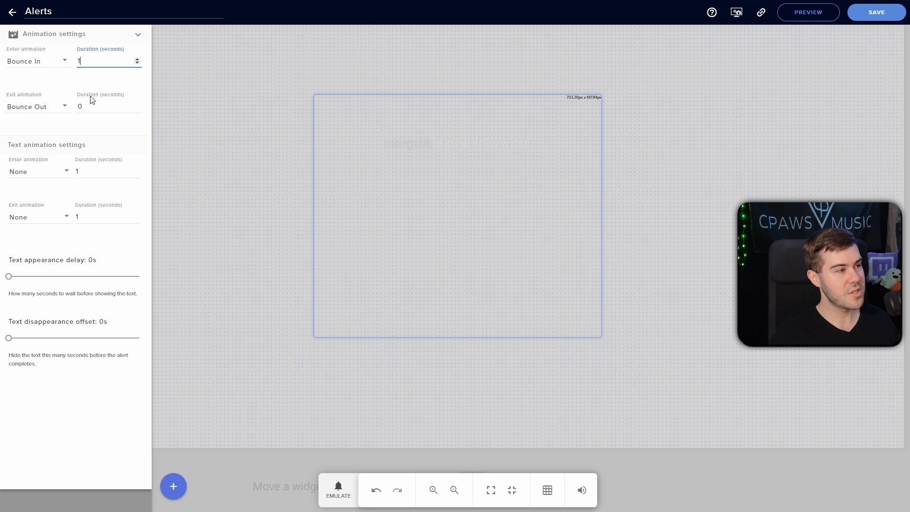
pyautogui.click(107, 106)
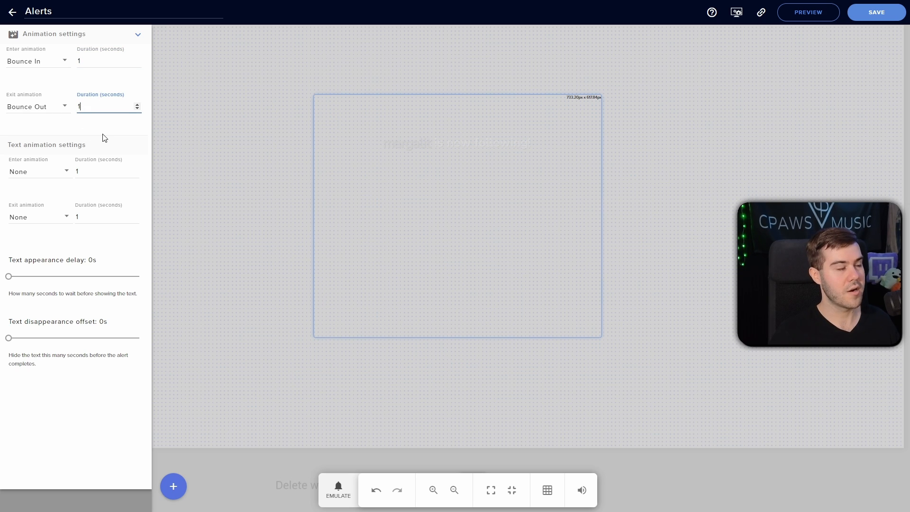
pyautogui.click(337, 489)
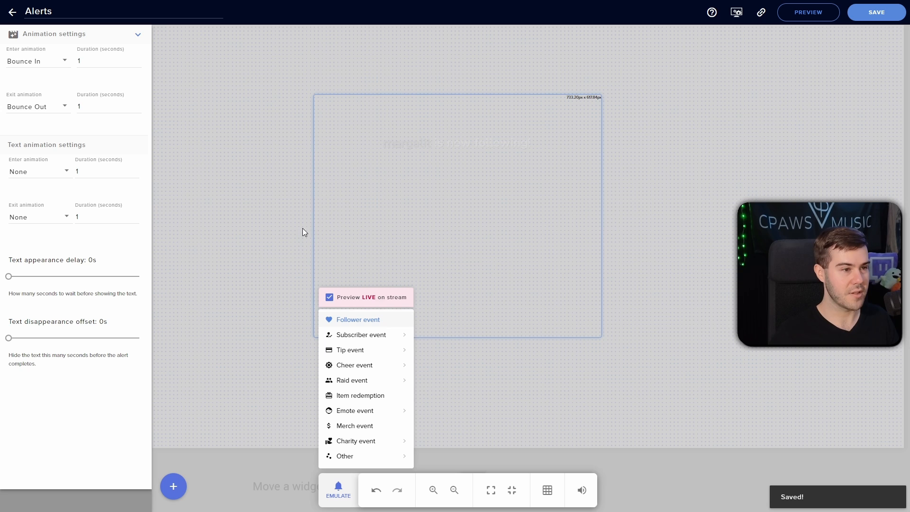
# - Return to the alert widget's list of enabled alert types
pyautogui.click(357, 320)
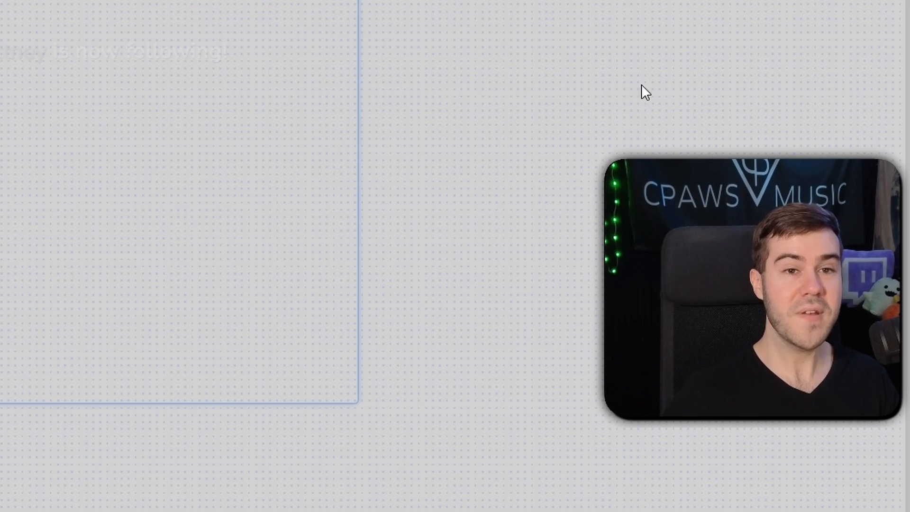
pyautogui.moveTo(730, 116)
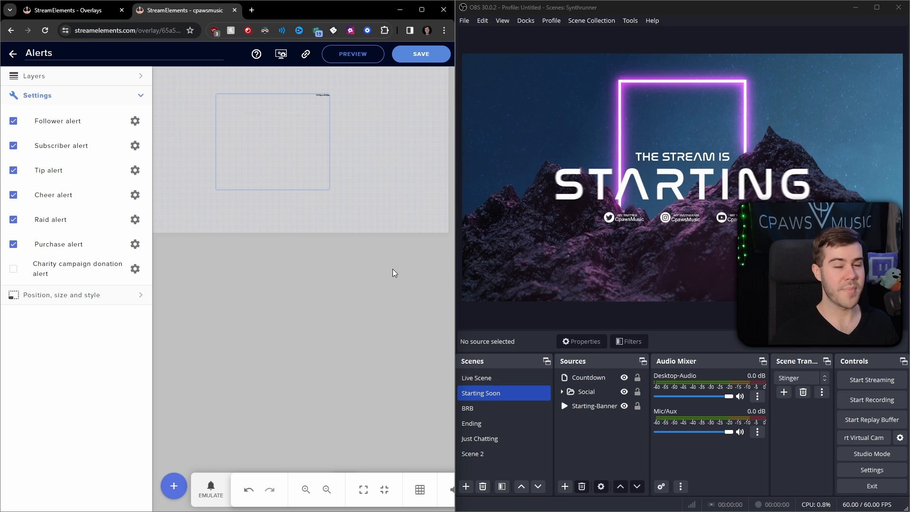
# - Select the AlertBox 1 layer and copy the Alerts overlay URL for OBS
pyautogui.click(37, 95)
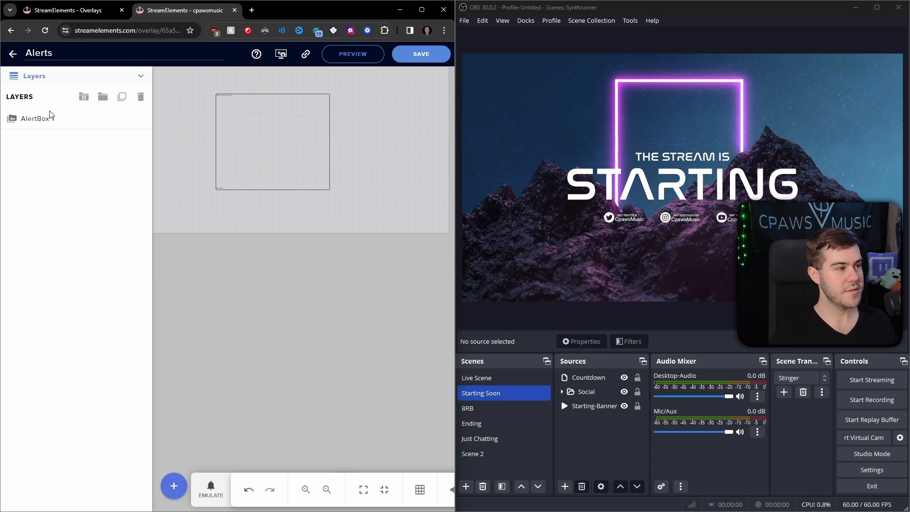
pyautogui.click(37, 118)
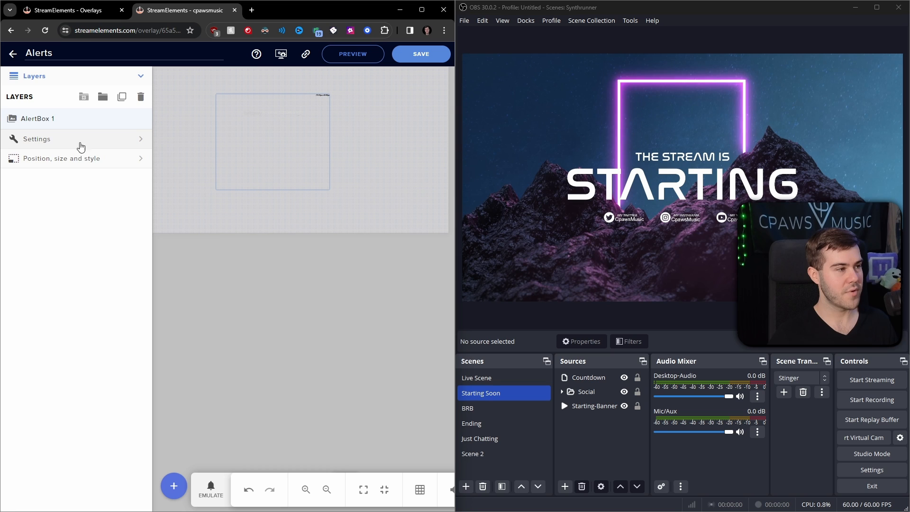
pyautogui.click(37, 138)
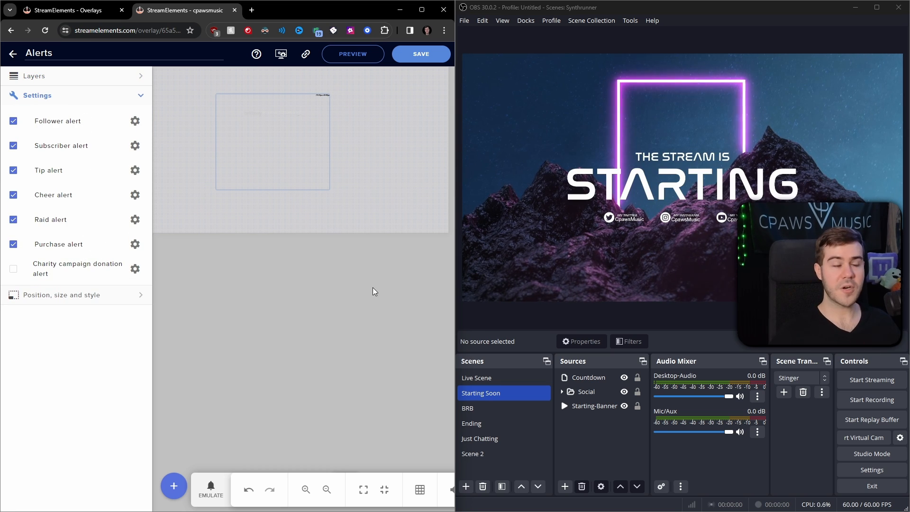
pyautogui.moveTo(306, 54)
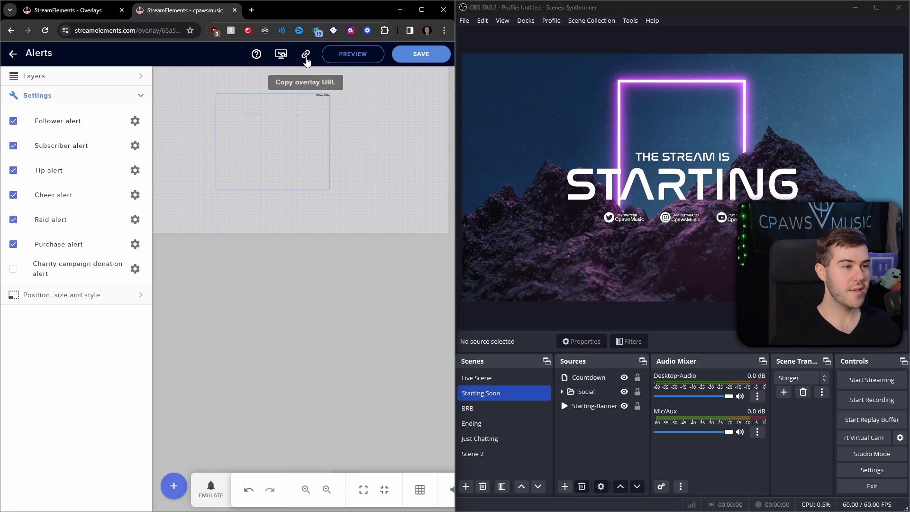
pyautogui.click(306, 53)
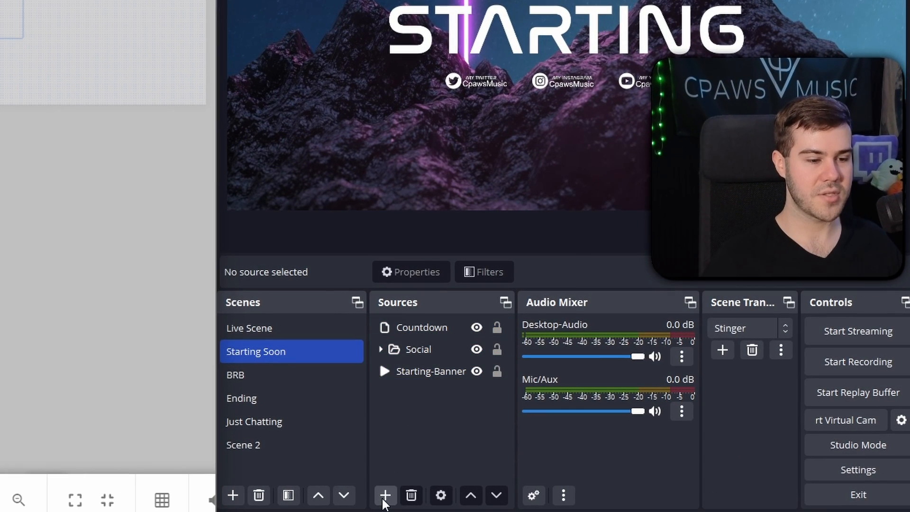
# - Add a browser source 'Alerts SE' to Starting Soon with the overlay URL at 1920 by 1080
pyautogui.click(385, 495)
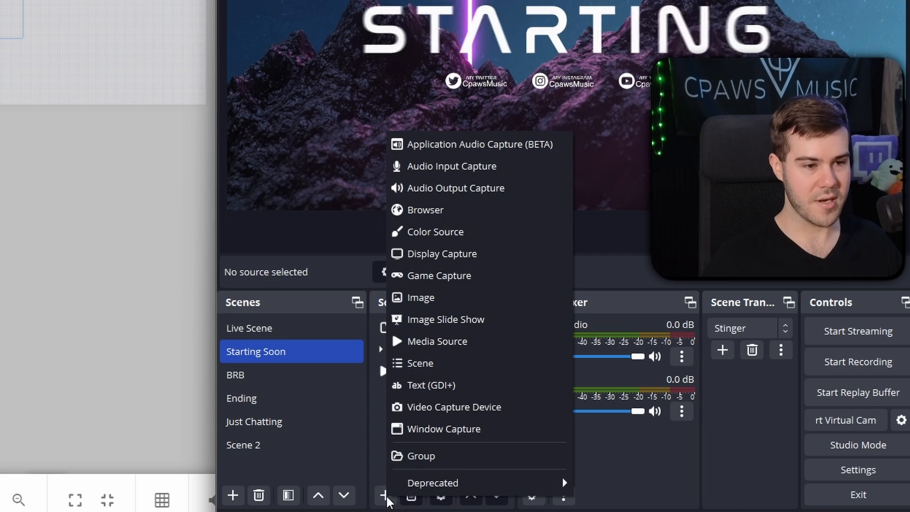
pyautogui.click(424, 209)
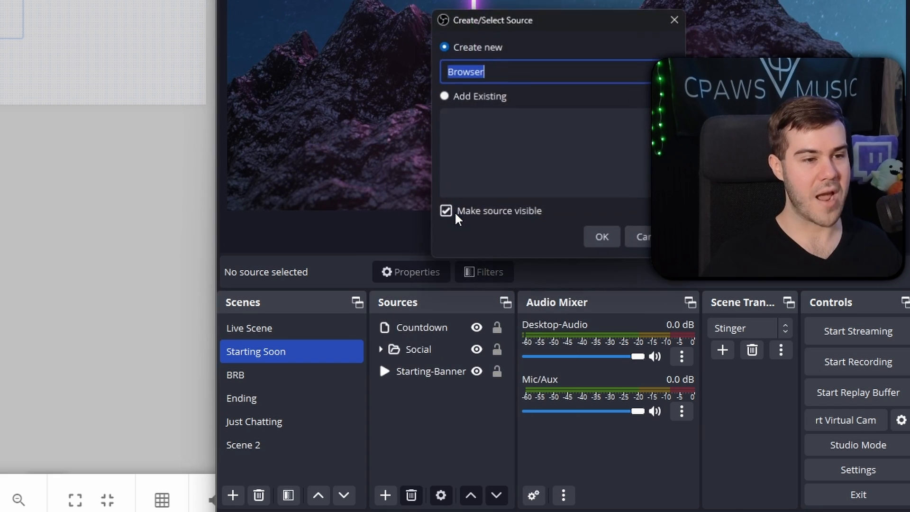
pyautogui.write('Alerts SE')
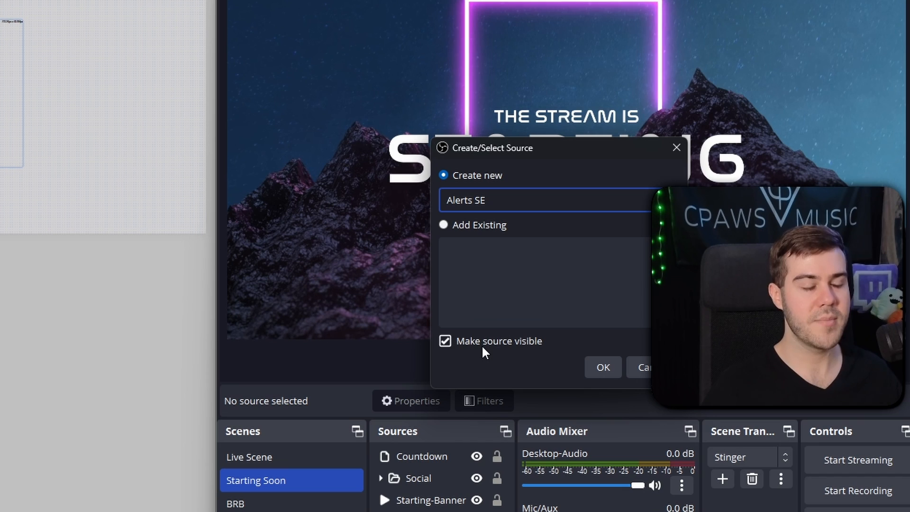
pyautogui.click(603, 367)
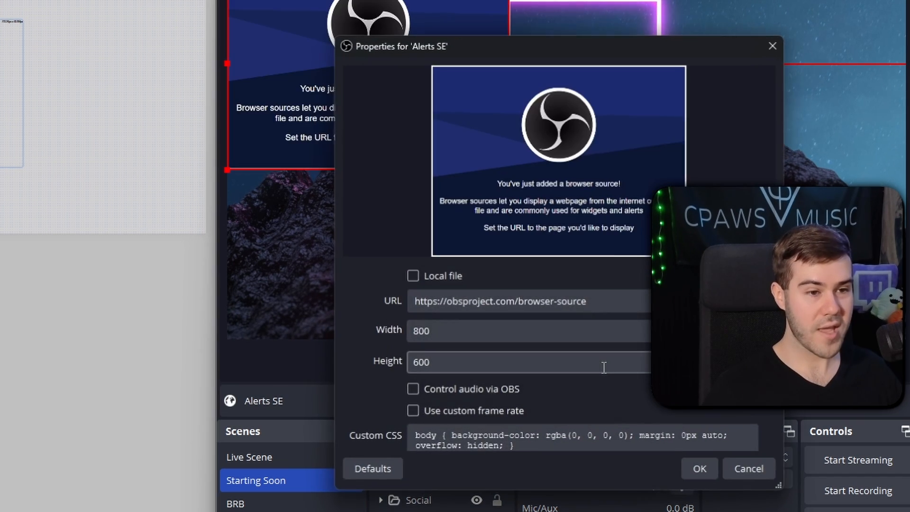
pyautogui.tripleClick(500, 300)
pyautogui.write('1920')
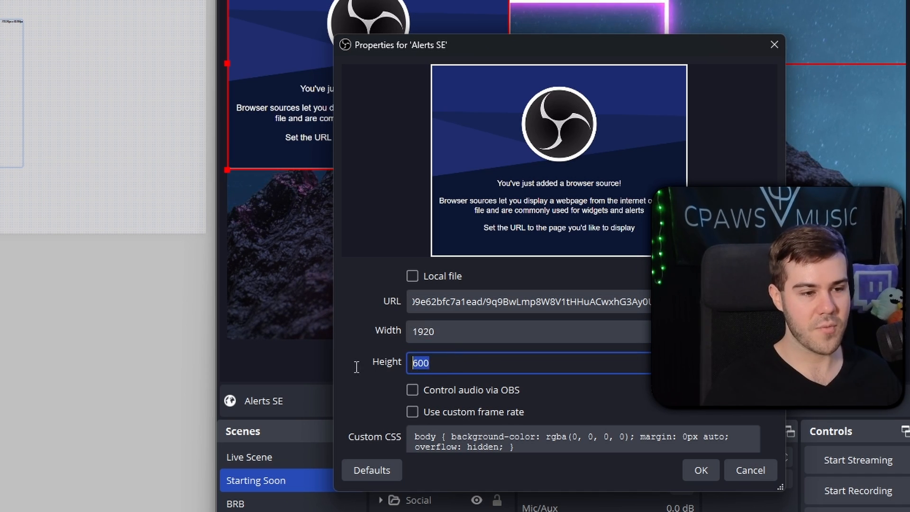
pyautogui.write('1080')
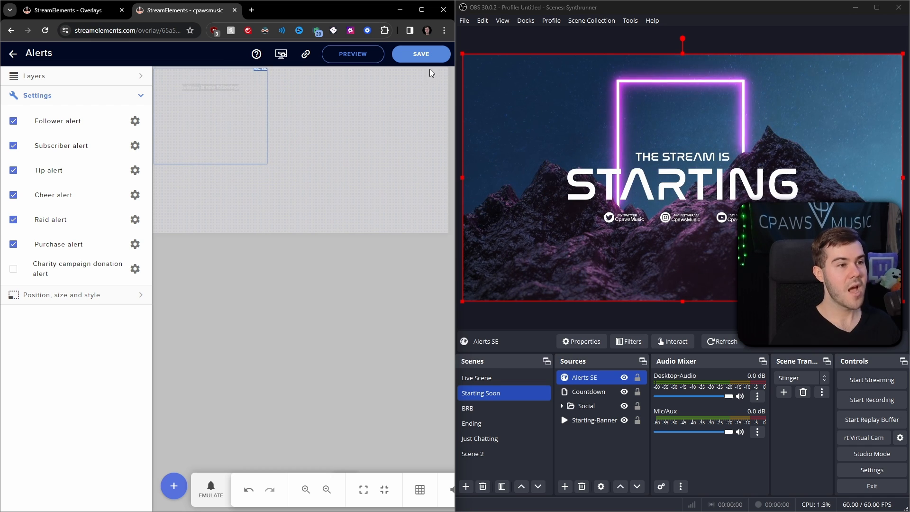
# - Save the overlay, move the alert box toward the canvas's right edge, and list test events
pyautogui.click(421, 53)
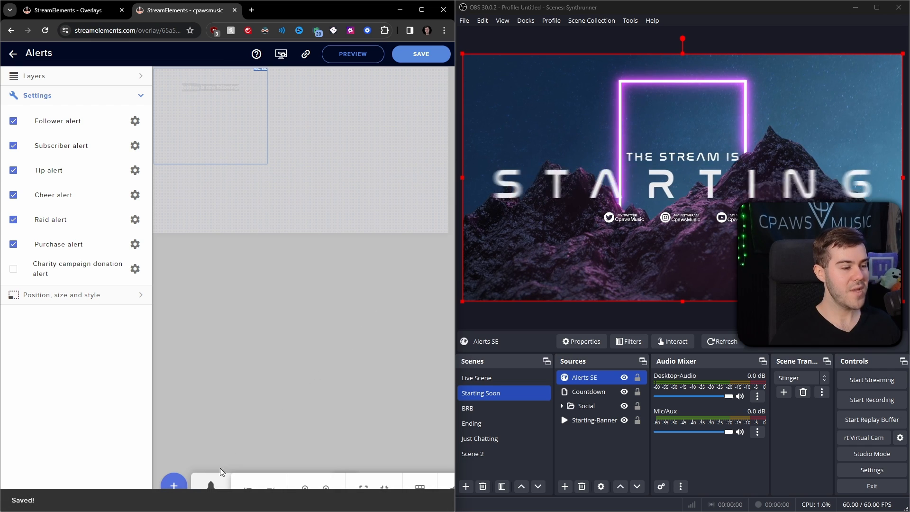
pyautogui.click(210, 484)
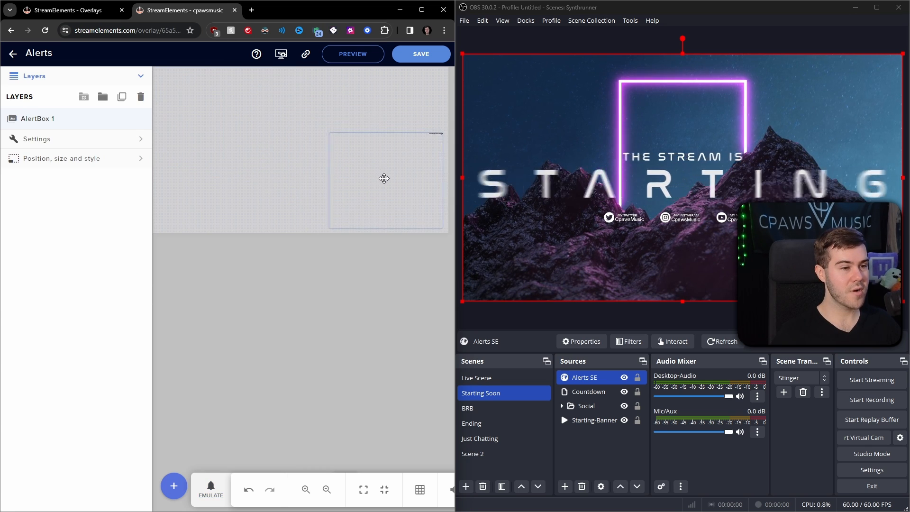
pyautogui.click(421, 54)
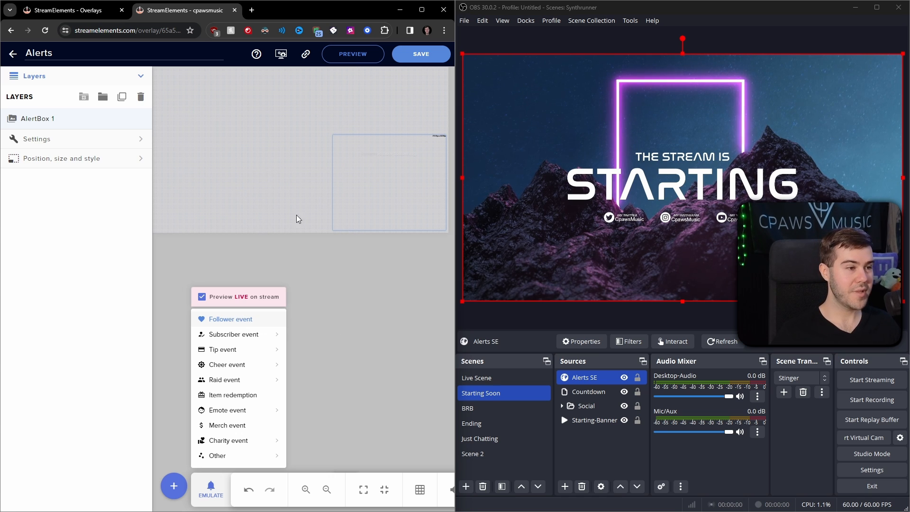
pyautogui.click(230, 318)
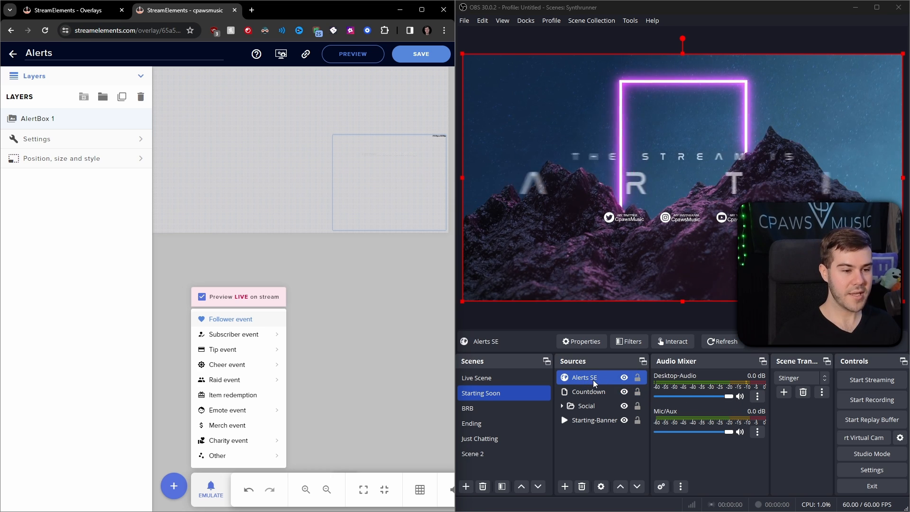
# - Enable Control audio via OBS for the Alerts SE source
pyautogui.click(580, 341)
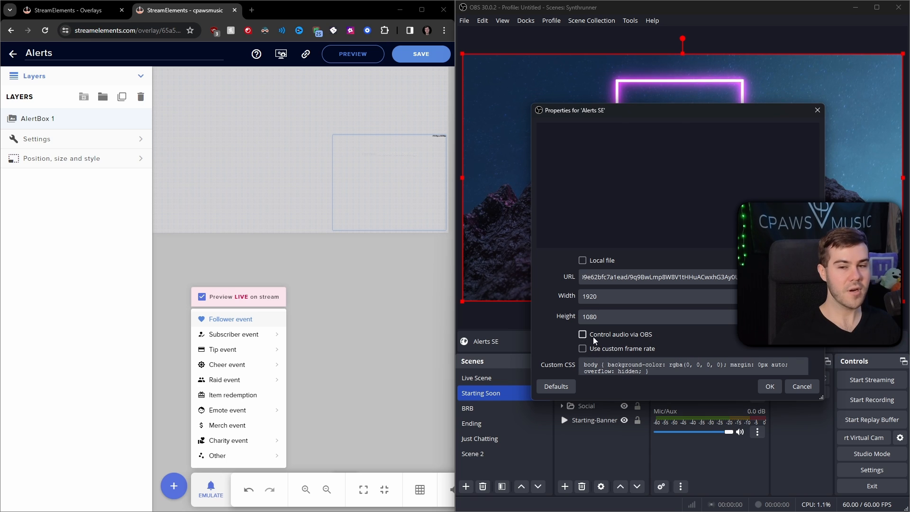
pyautogui.click(582, 334)
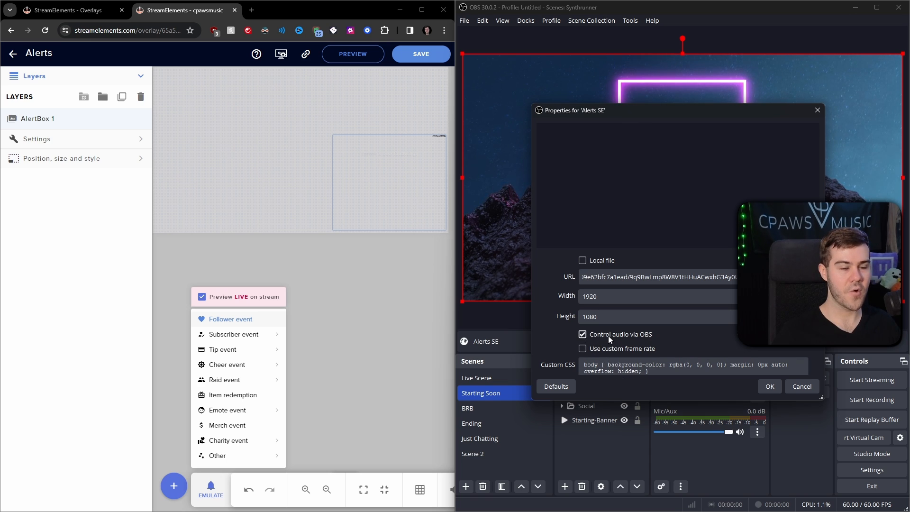
pyautogui.click(769, 387)
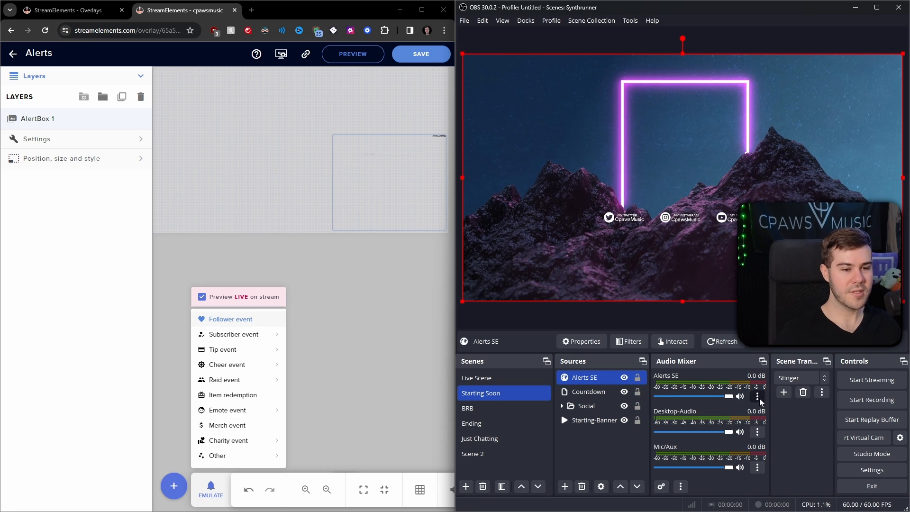
# - Set Alerts SE audio monitoring to Monitor and Output in advanced audio properties
pyautogui.click(757, 396)
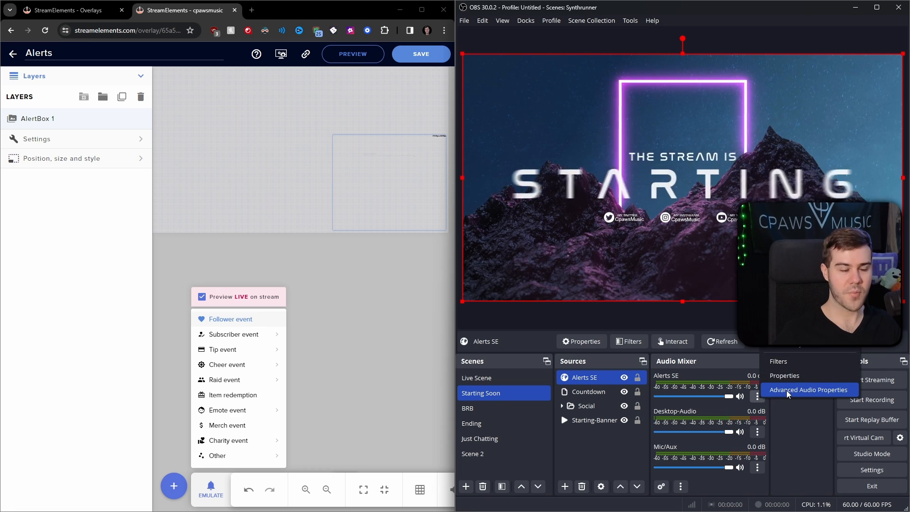
pyautogui.click(808, 389)
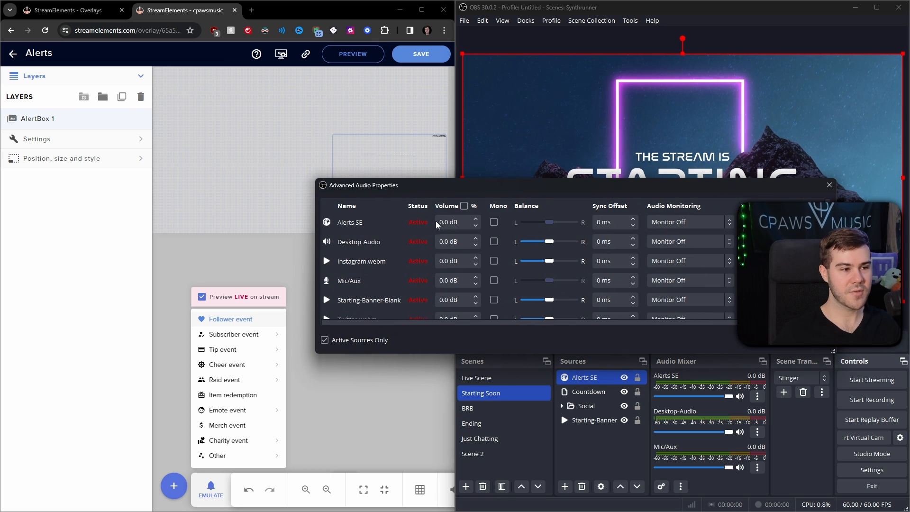
pyautogui.click(690, 222)
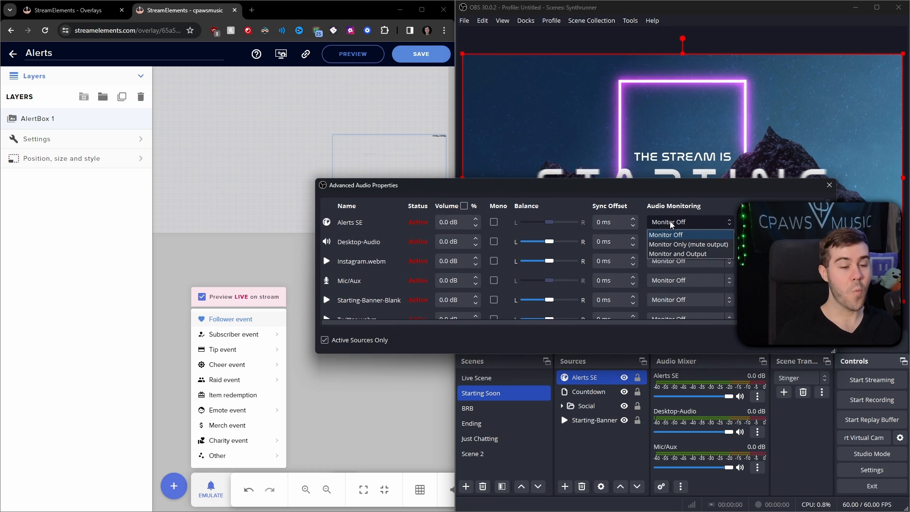
pyautogui.moveTo(677, 254)
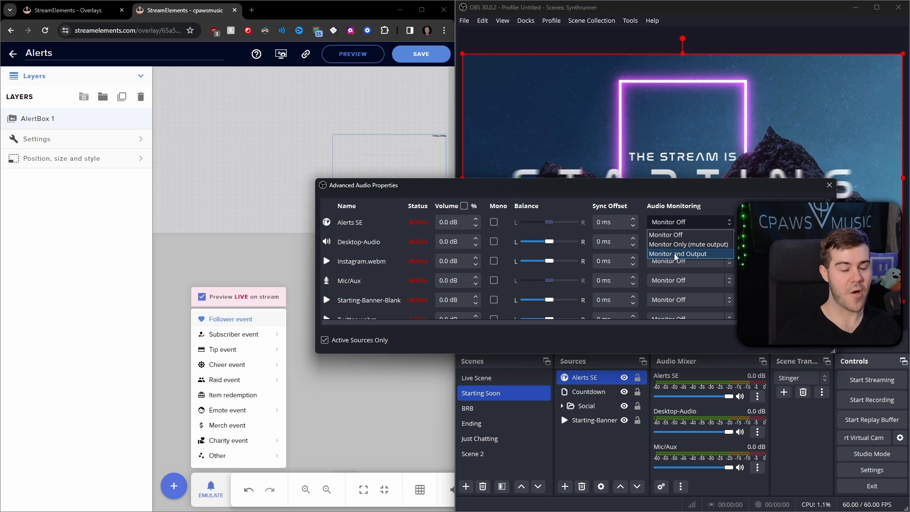
pyautogui.click(676, 254)
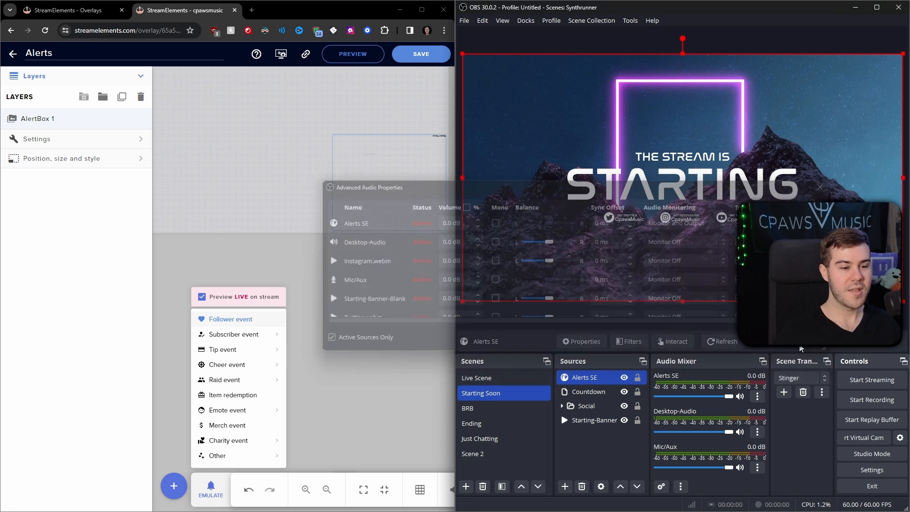
pyautogui.click(580, 342)
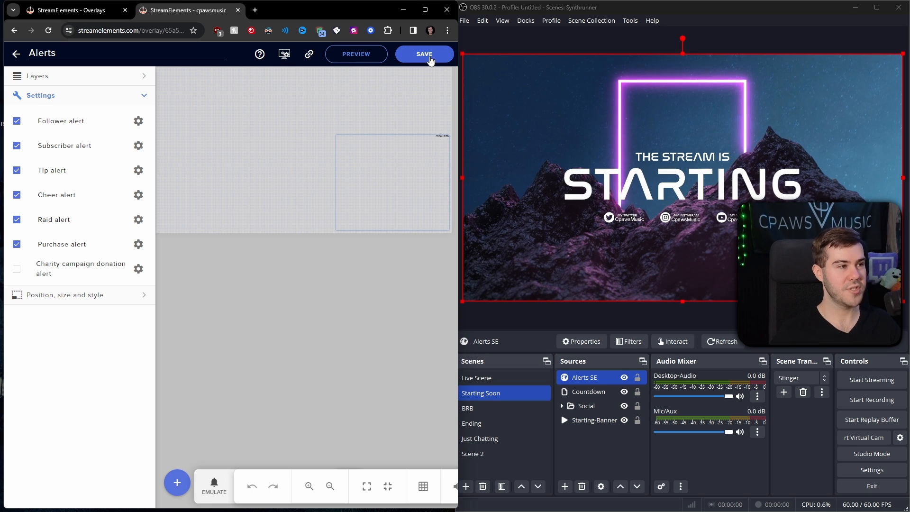
# - Save the overlay and emulate a 1k cheer alert to test it on the canvas and in OBS
pyautogui.click(425, 53)
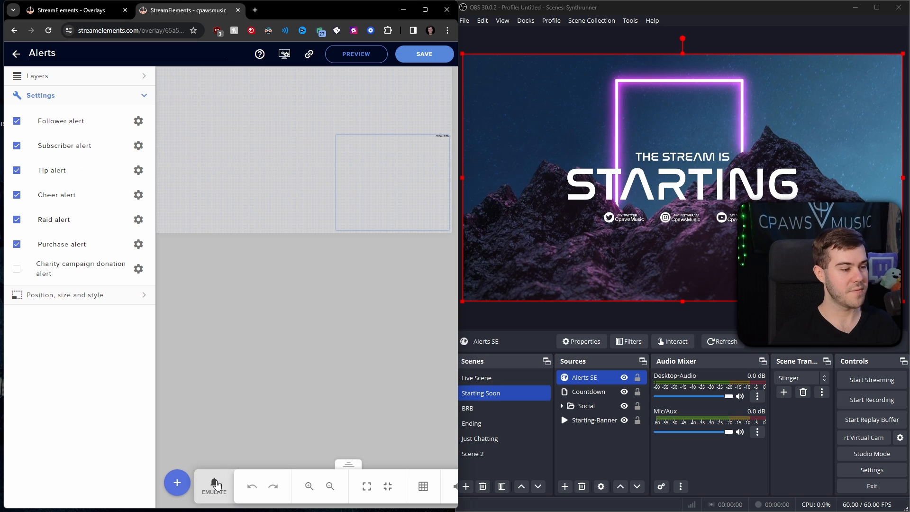
pyautogui.click(213, 486)
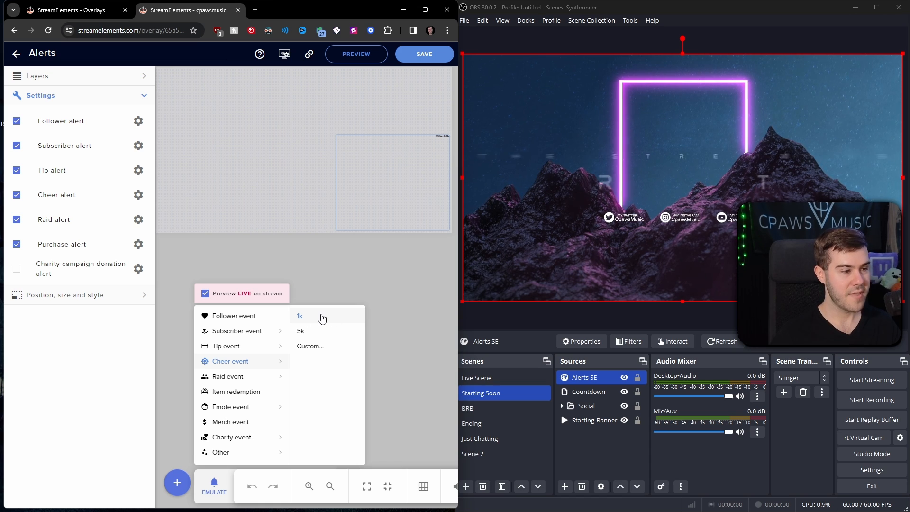
pyautogui.click(300, 316)
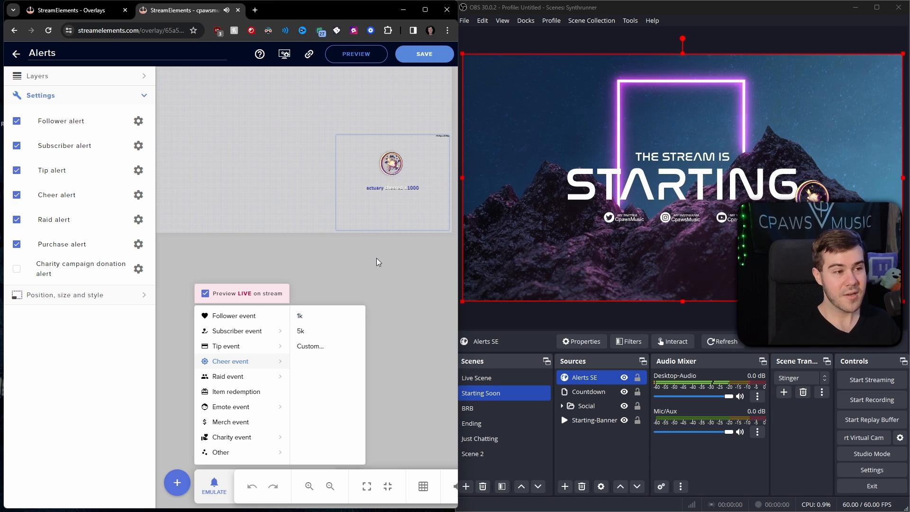